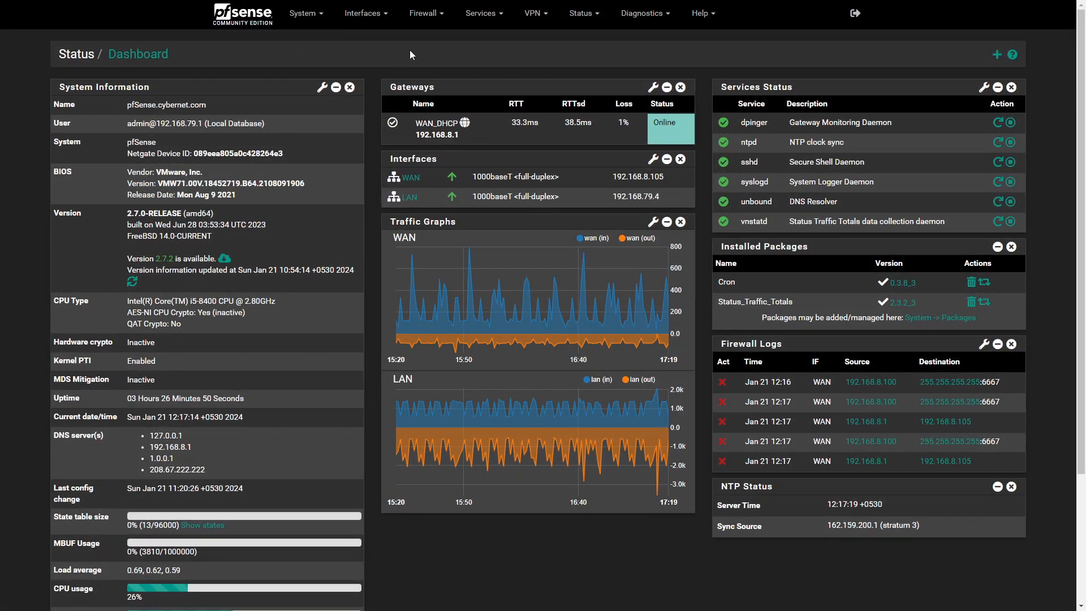
# - Go to Firewall > NAT to view the empty Port Forward rules list
pyautogui.click(426, 13)
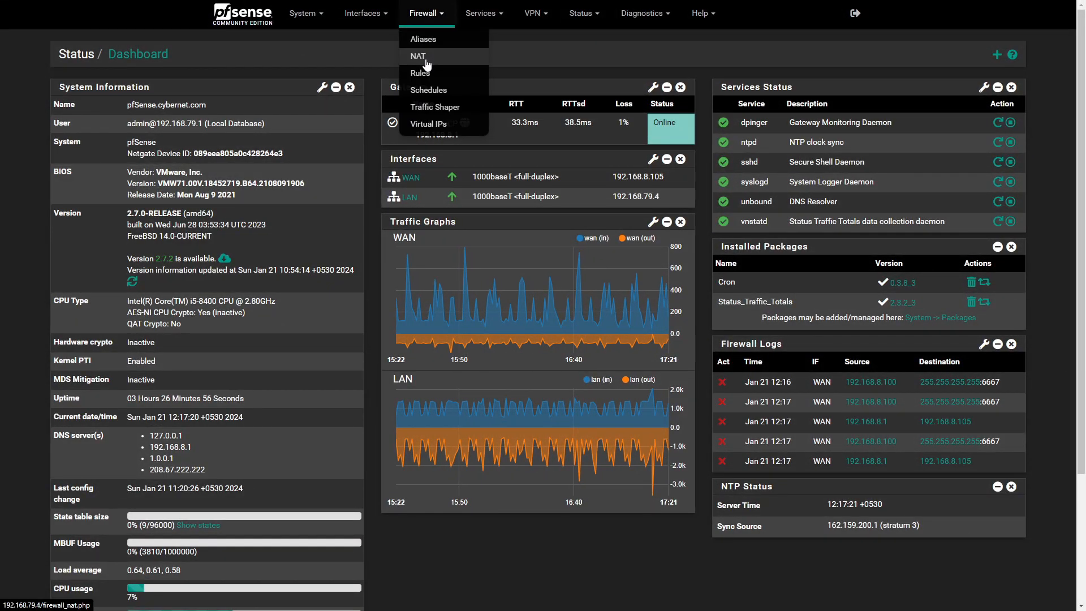
pyautogui.click(417, 55)
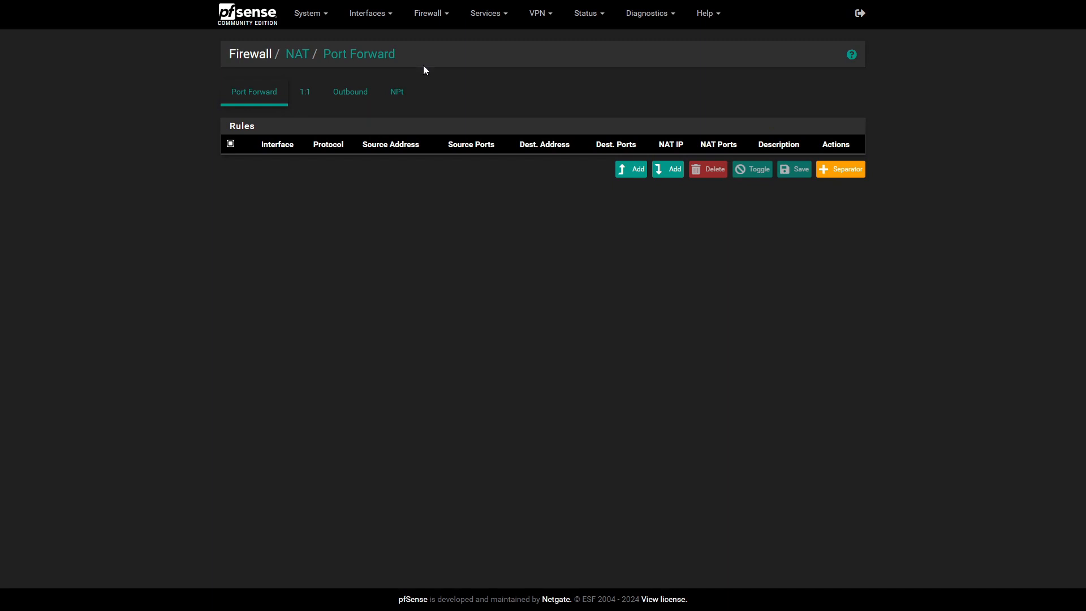
pyautogui.moveTo(634, 171)
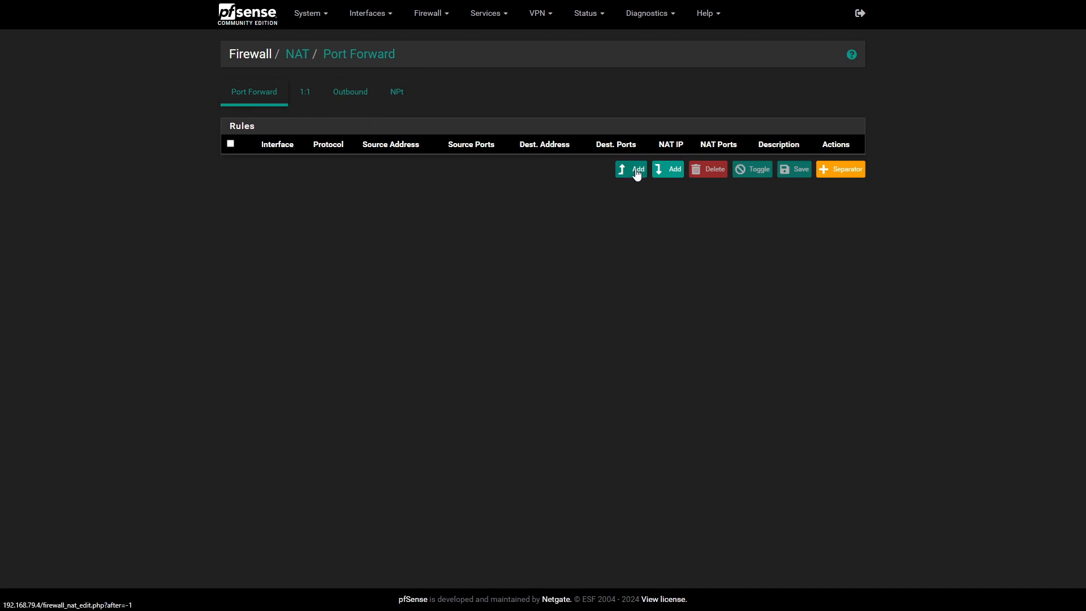
# - Add a port-forward rule, keeping interface WAN, protocol TCP and destination WAN address
pyautogui.click(633, 168)
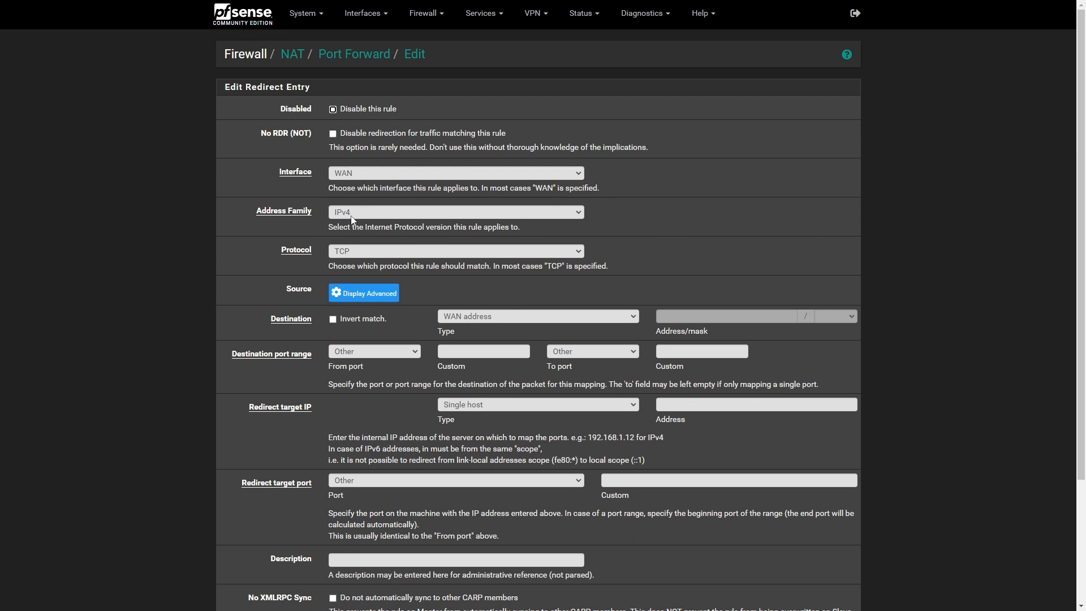
pyautogui.click(455, 173)
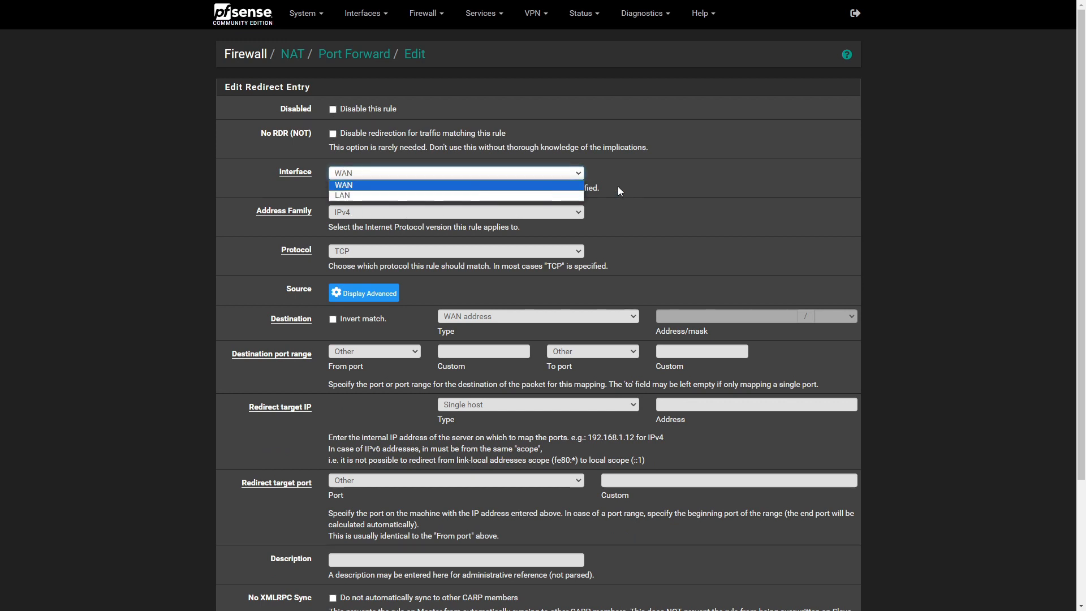
pyautogui.click(343, 184)
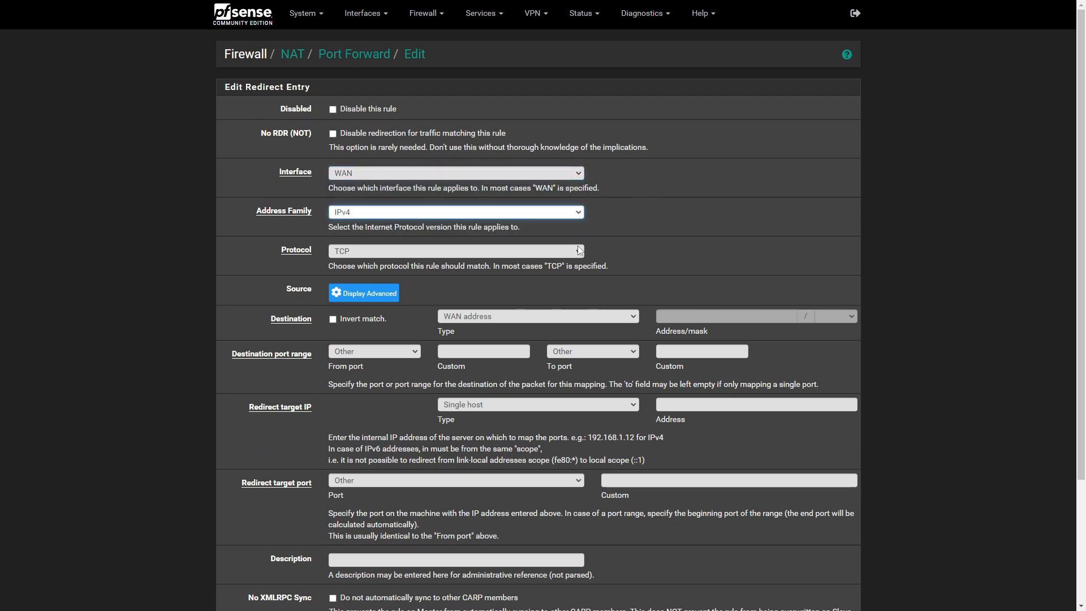
pyautogui.click(456, 250)
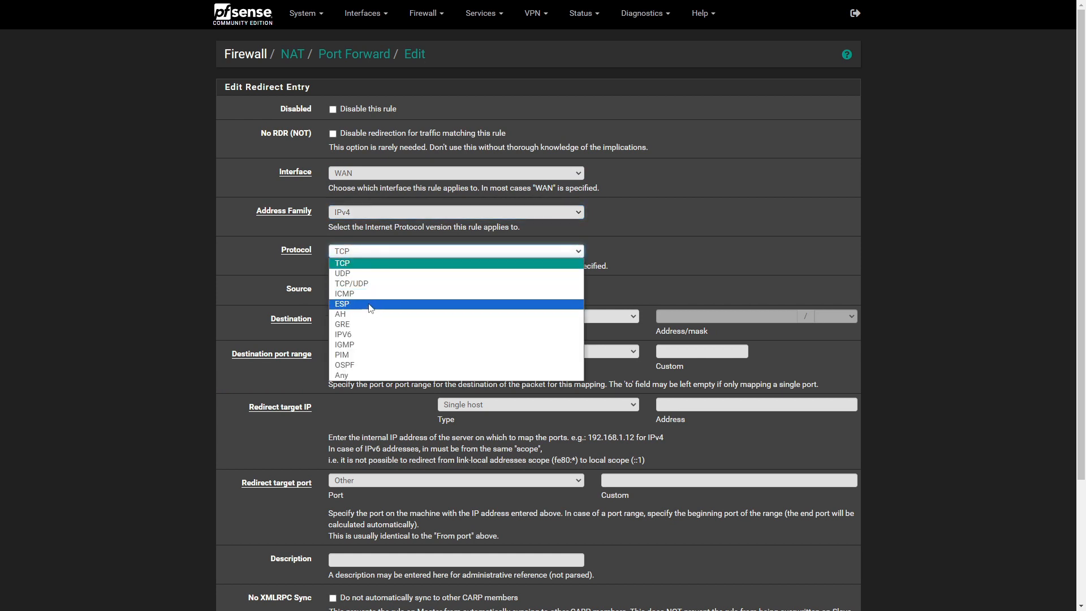
pyautogui.moveTo(385, 337)
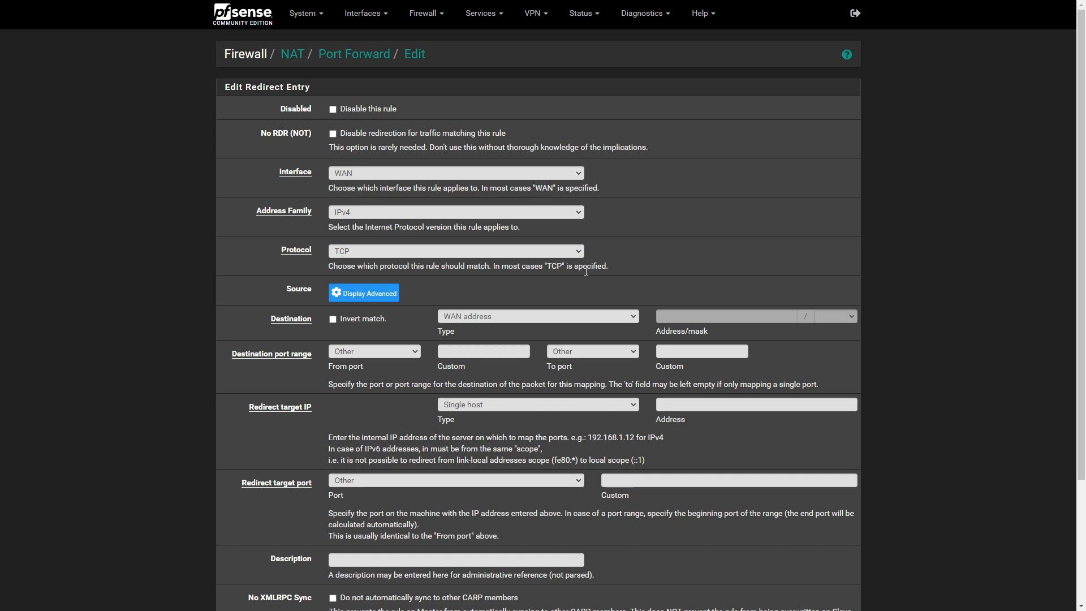
pyautogui.click(537, 316)
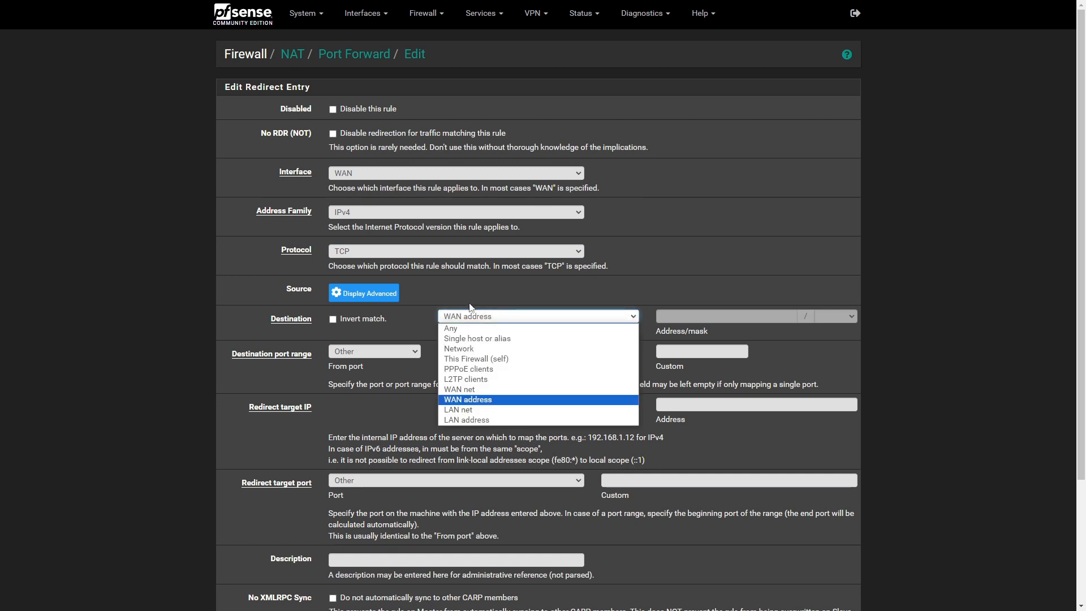
pyautogui.moveTo(477, 333)
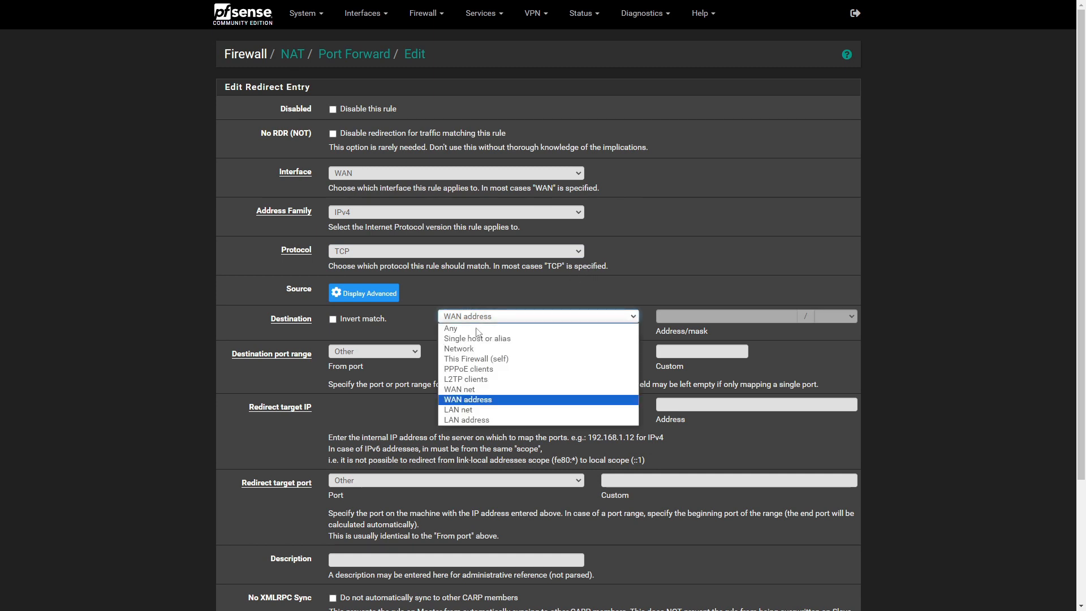
pyautogui.moveTo(450, 327)
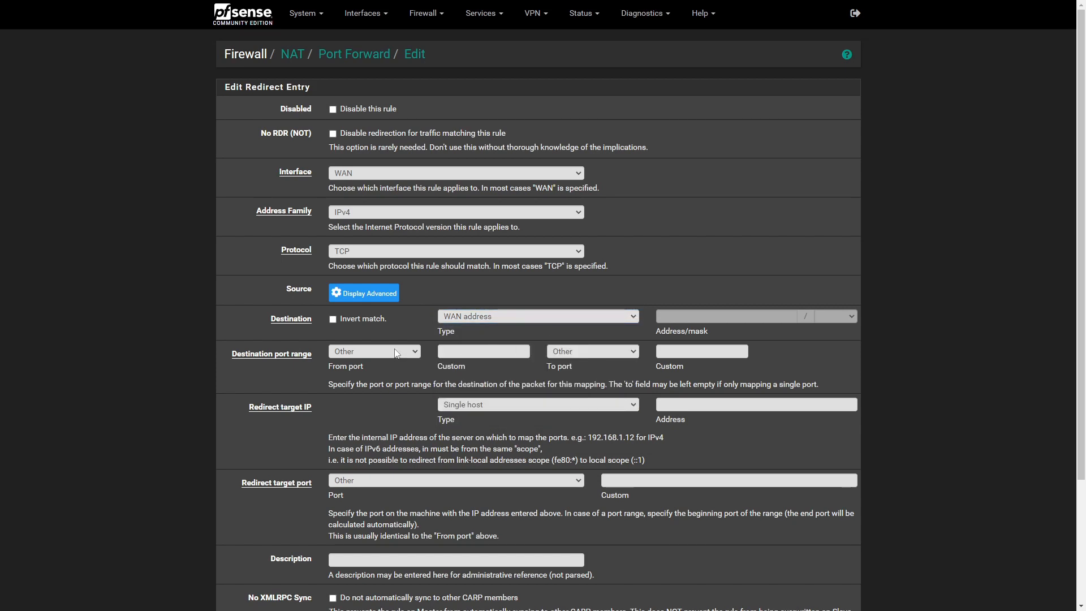
# - Set the destination port range From port to HTTP, giving HTTP to HTTP
pyautogui.click(375, 351)
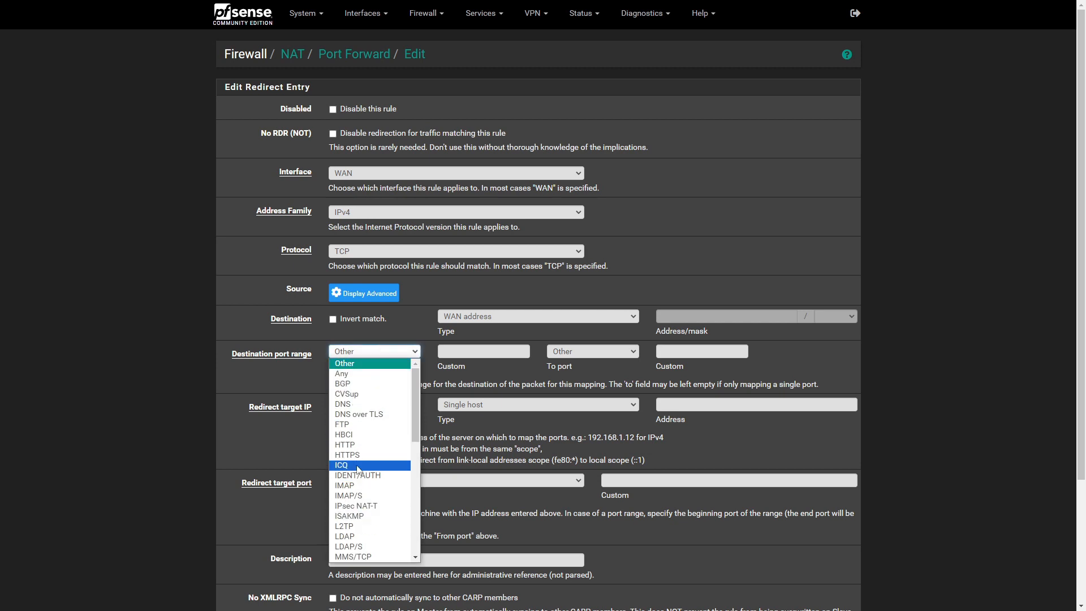
pyautogui.click(344, 445)
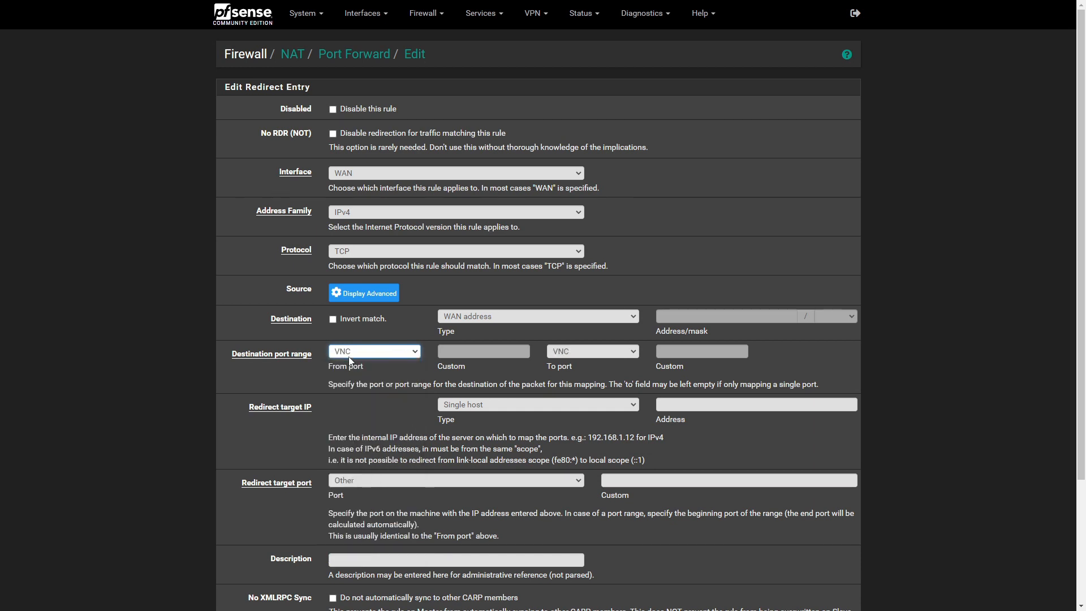
pyautogui.click(373, 350)
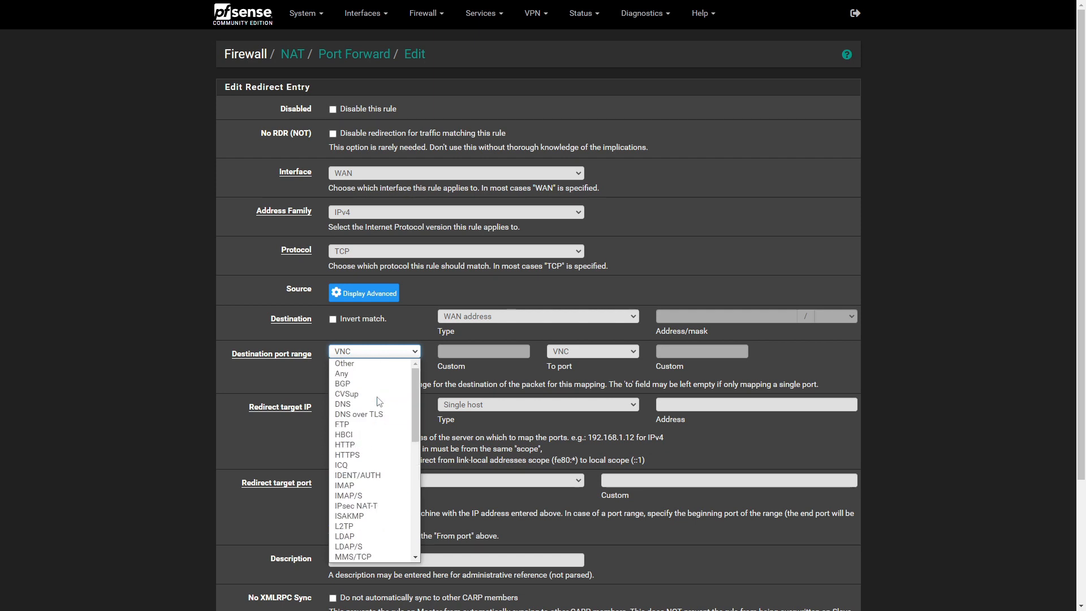
pyautogui.moveTo(356, 506)
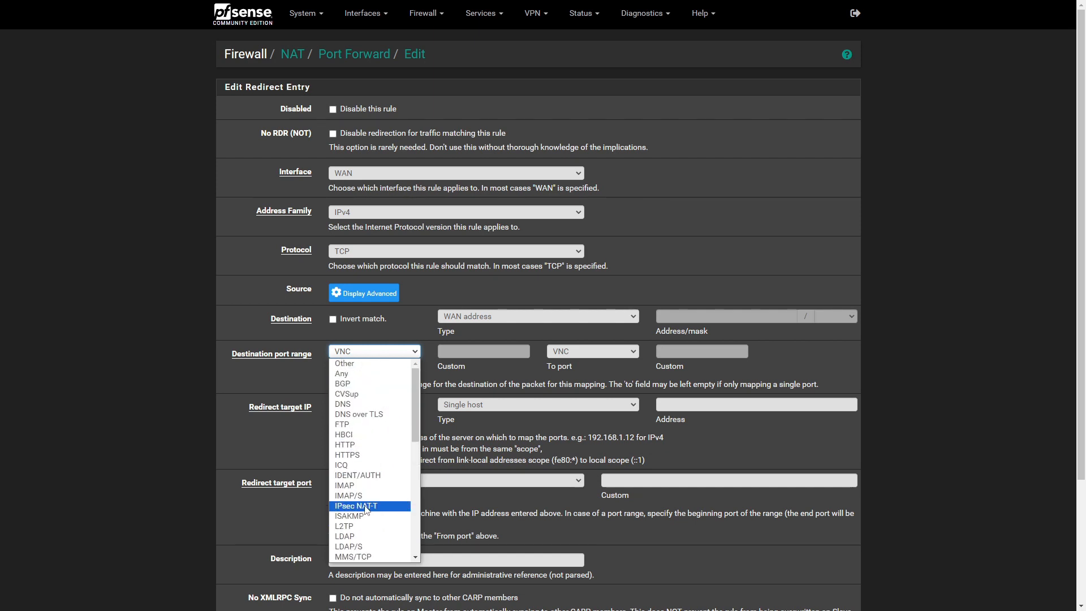
pyautogui.click(345, 444)
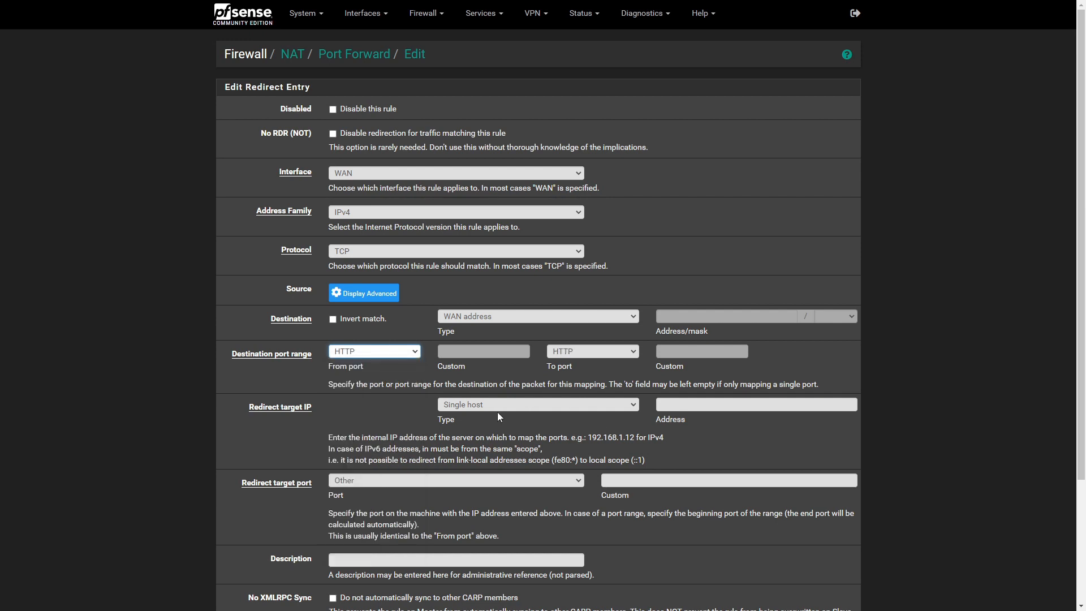
pyautogui.click(756, 403)
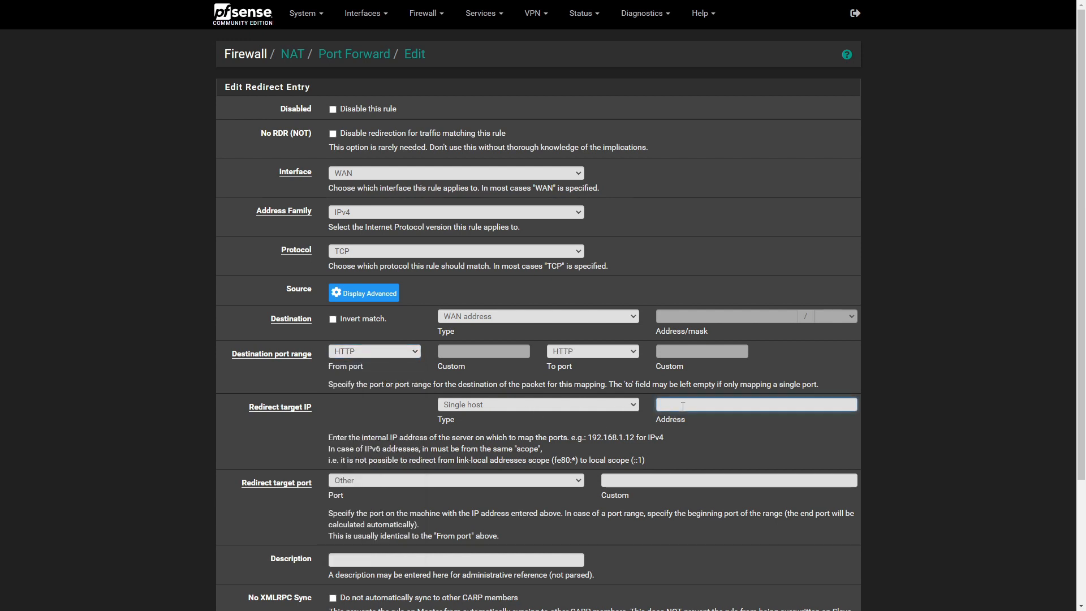
# - Set redirect target IP 192.168.79.10 and redirect target port 80
pyautogui.write('192.168.79.10')
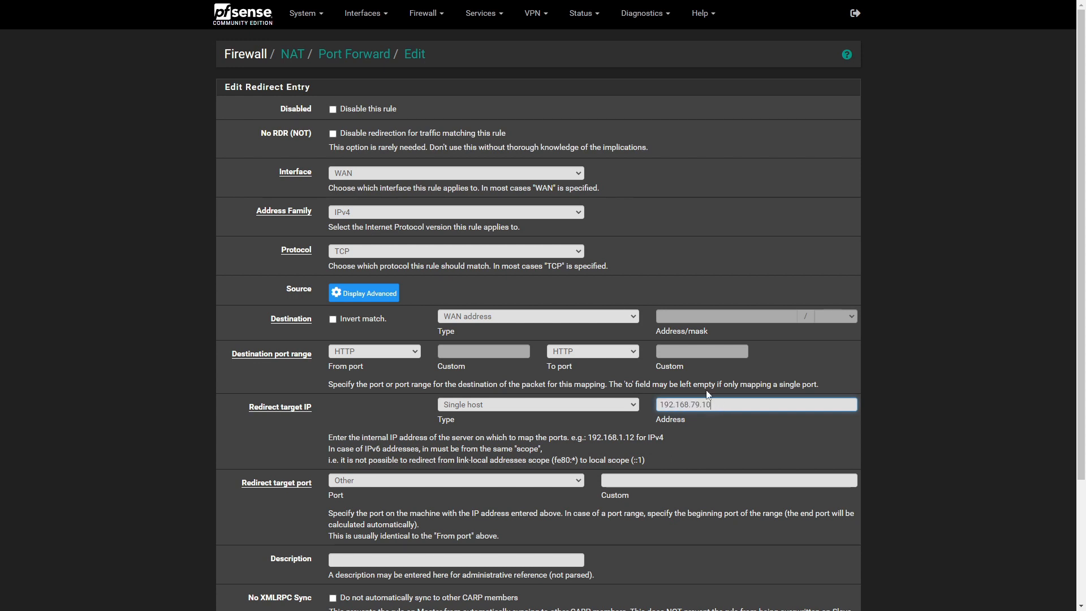
pyautogui.click(455, 480)
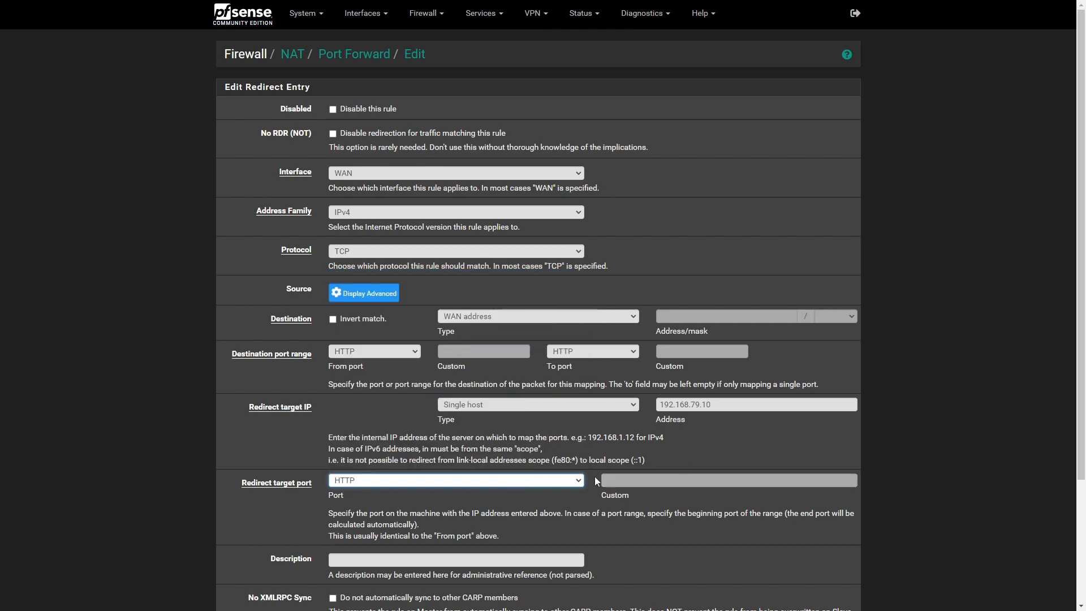
pyautogui.click(455, 480)
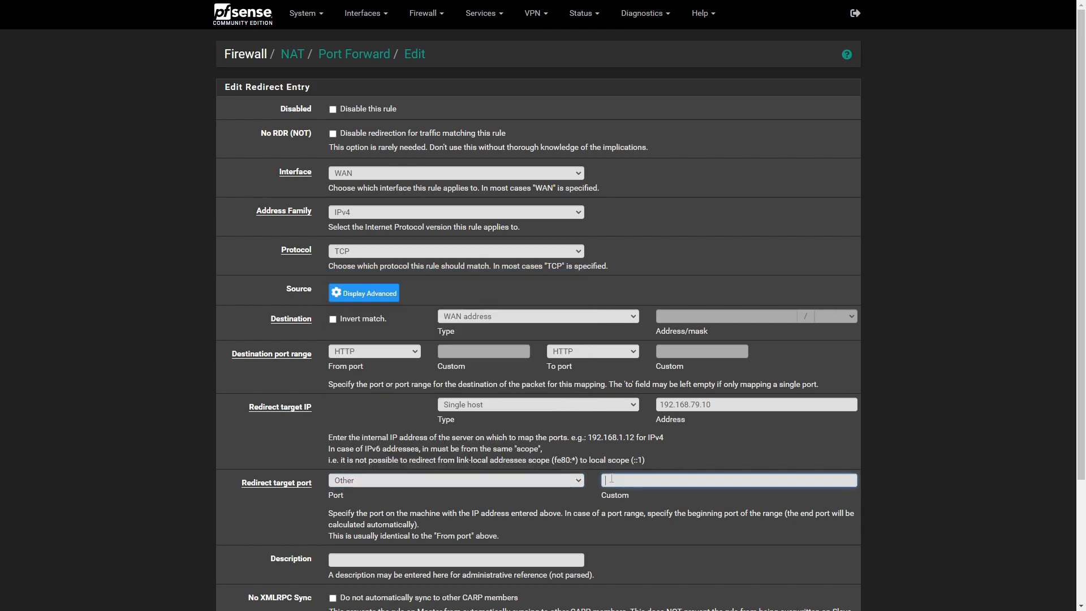
pyautogui.write('80')
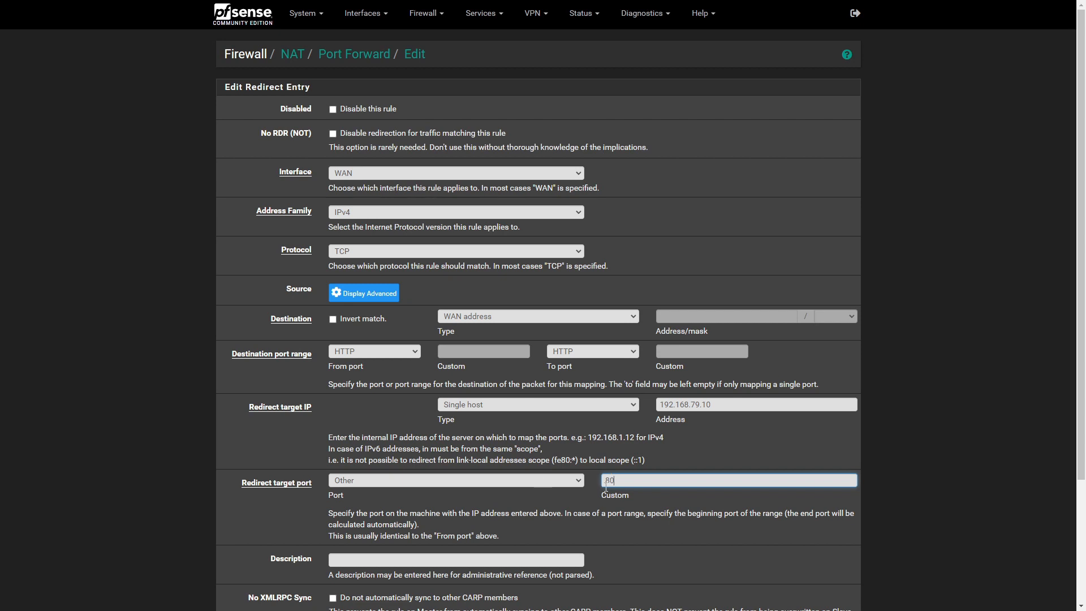
pyautogui.click(455, 480)
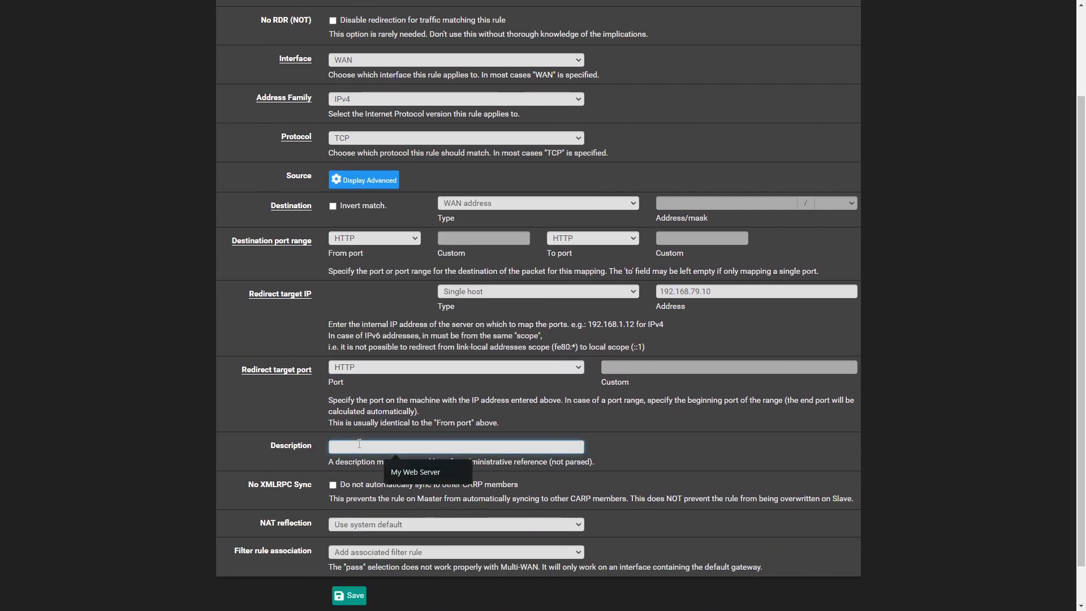
# - Enter 'My Web Server' as the rule description and scroll to Save
pyautogui.write('My Web Server')
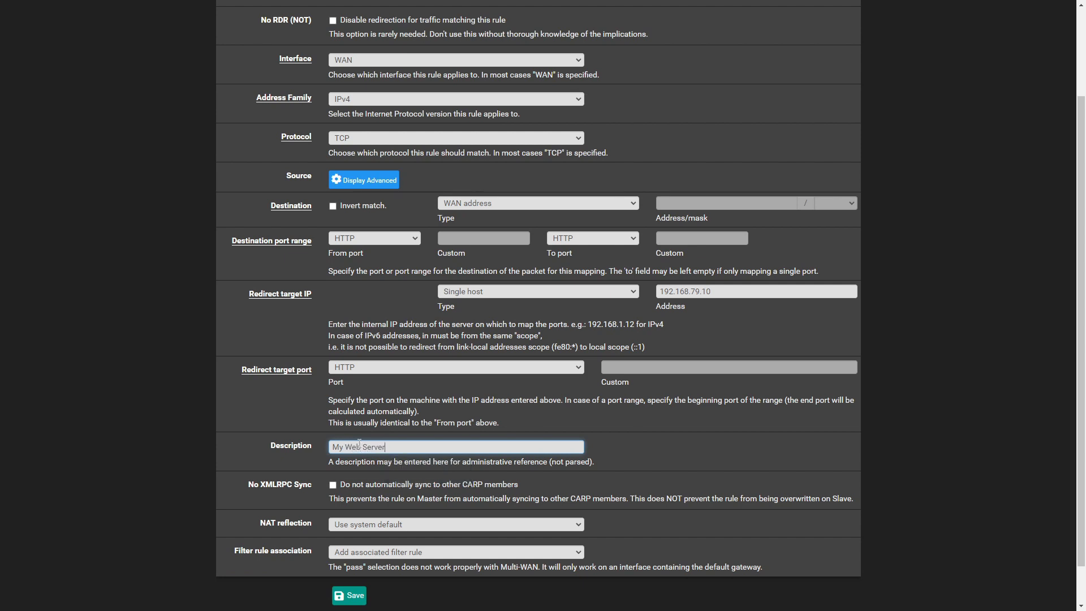
pyautogui.scroll(-3)
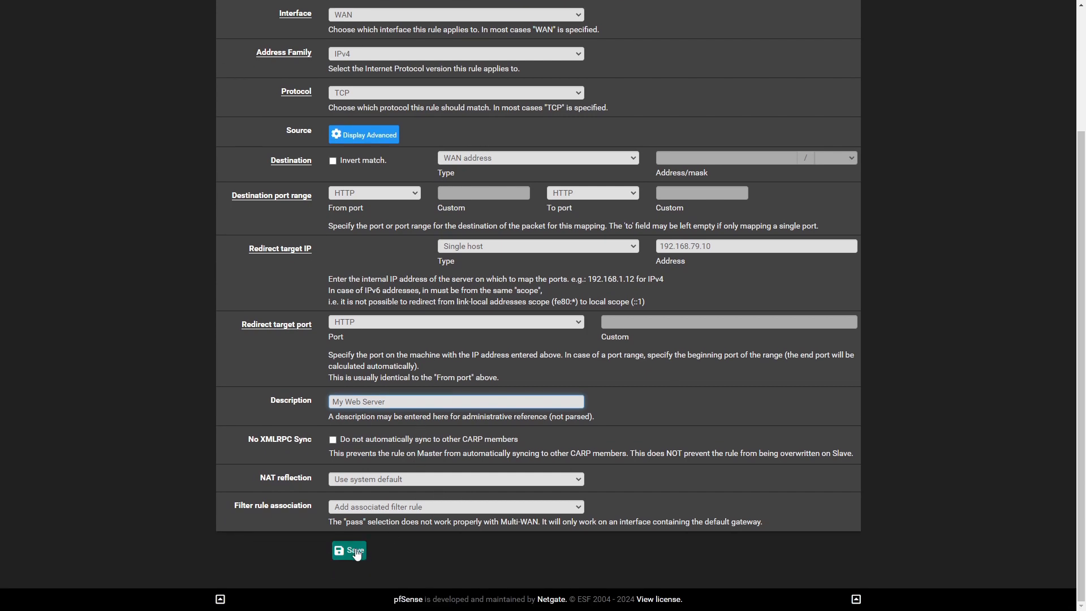
# - Save the My Web Server rule, apply NAT changes and dismiss the notice
pyautogui.click(349, 551)
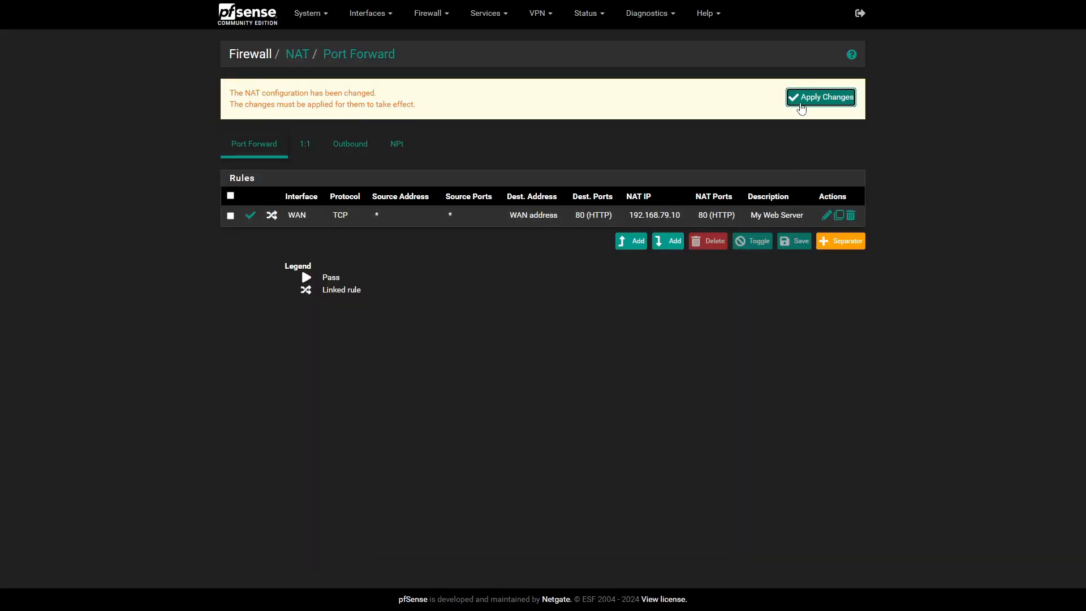
pyautogui.click(820, 96)
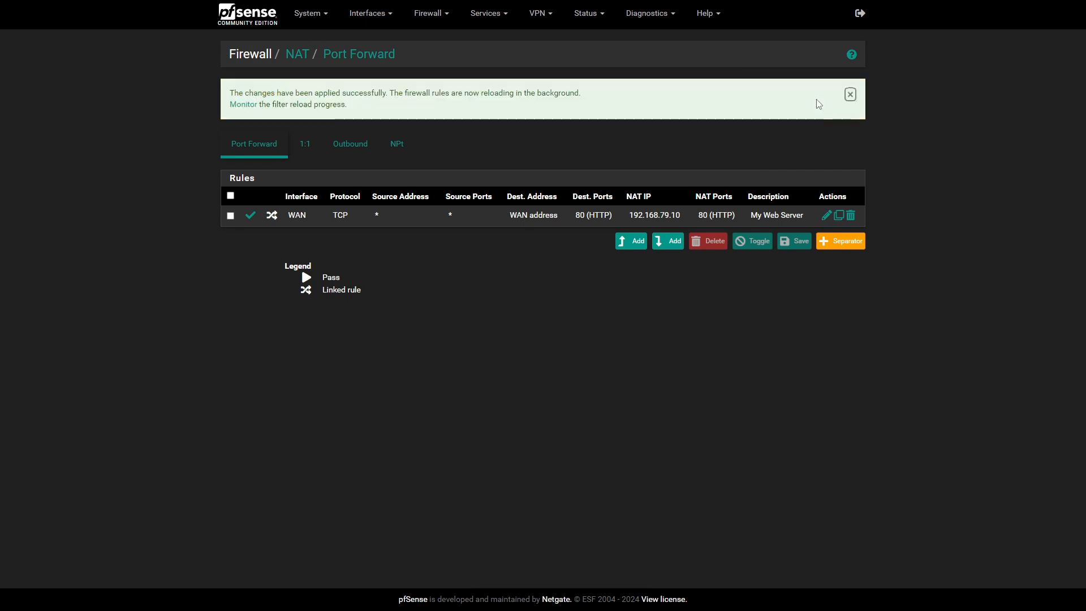
pyautogui.click(849, 94)
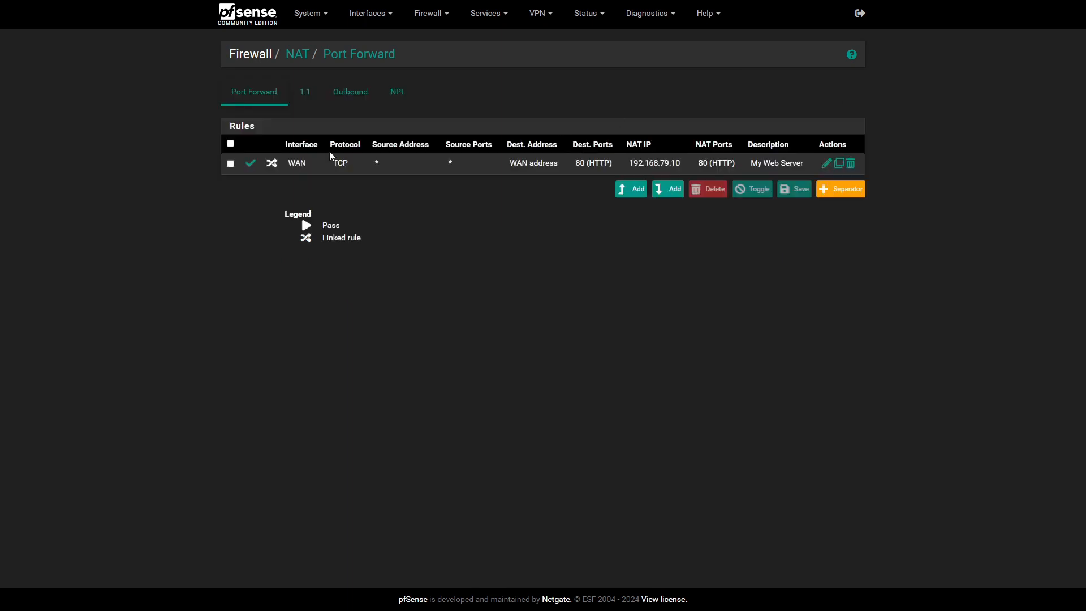
pyautogui.moveTo(660, 242)
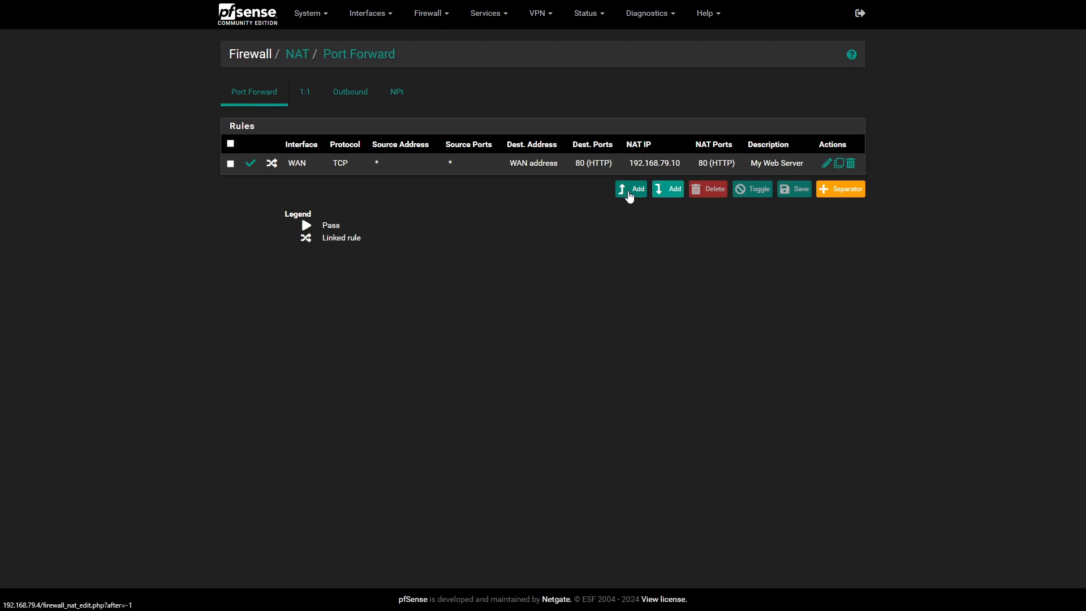
# - Copy the My Web Server rule into a new editable port-forward rule
pyautogui.click(630, 188)
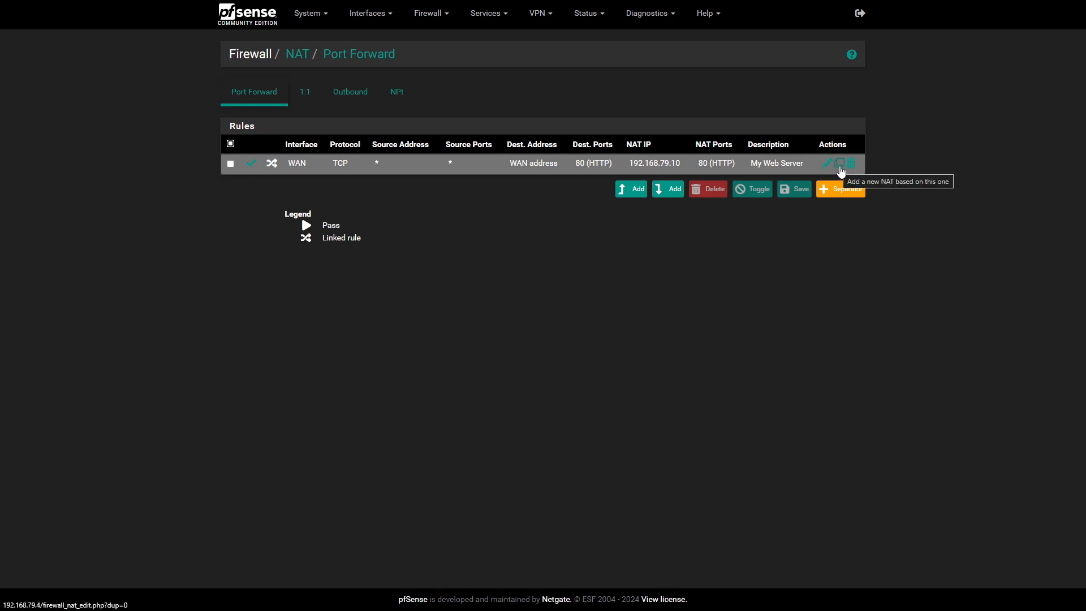
pyautogui.click(838, 163)
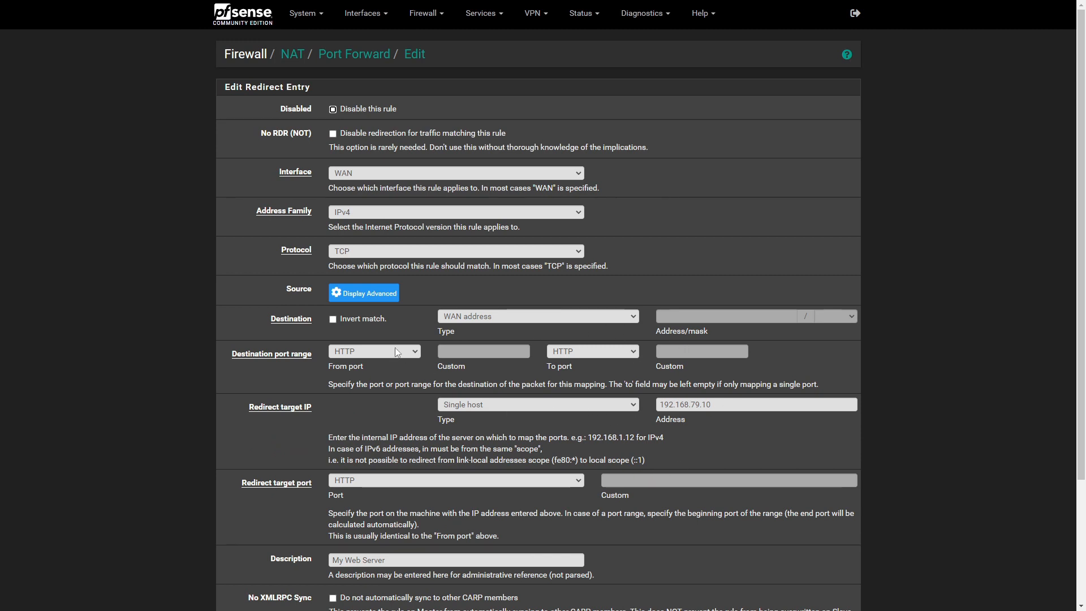
# - Set the copied rule's destination and redirect ports to 3306, described My mysql Server
pyautogui.click(374, 351)
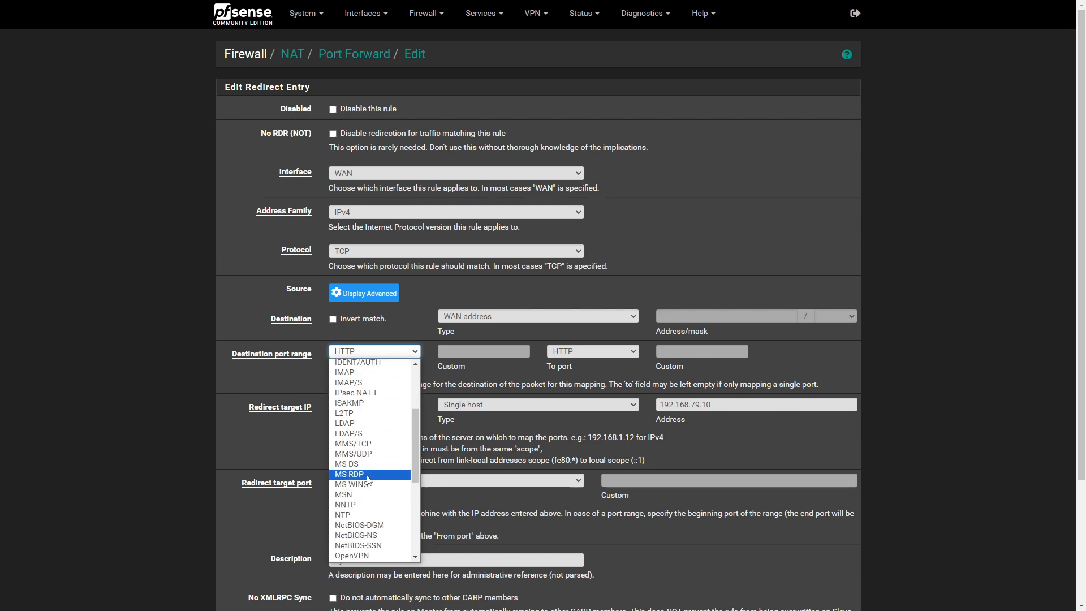
pyautogui.click(349, 473)
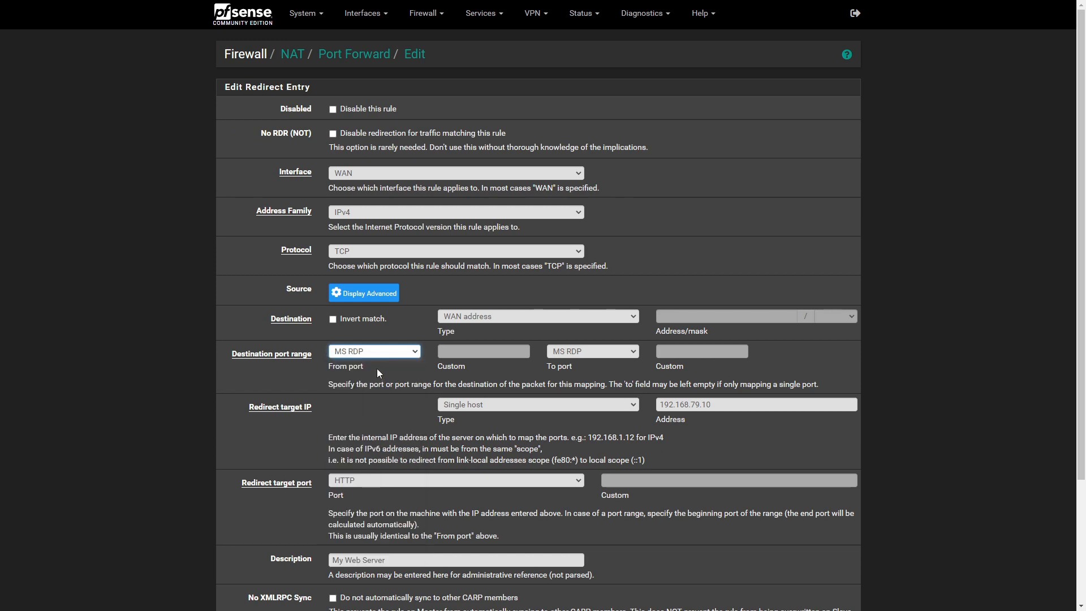
pyautogui.click(373, 351)
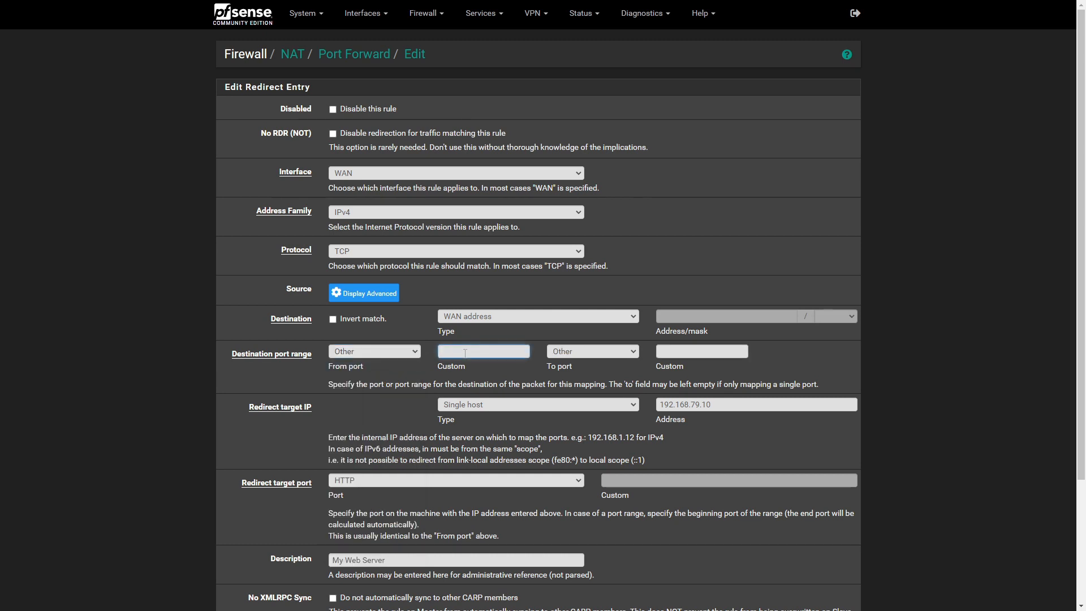
pyautogui.write('3306')
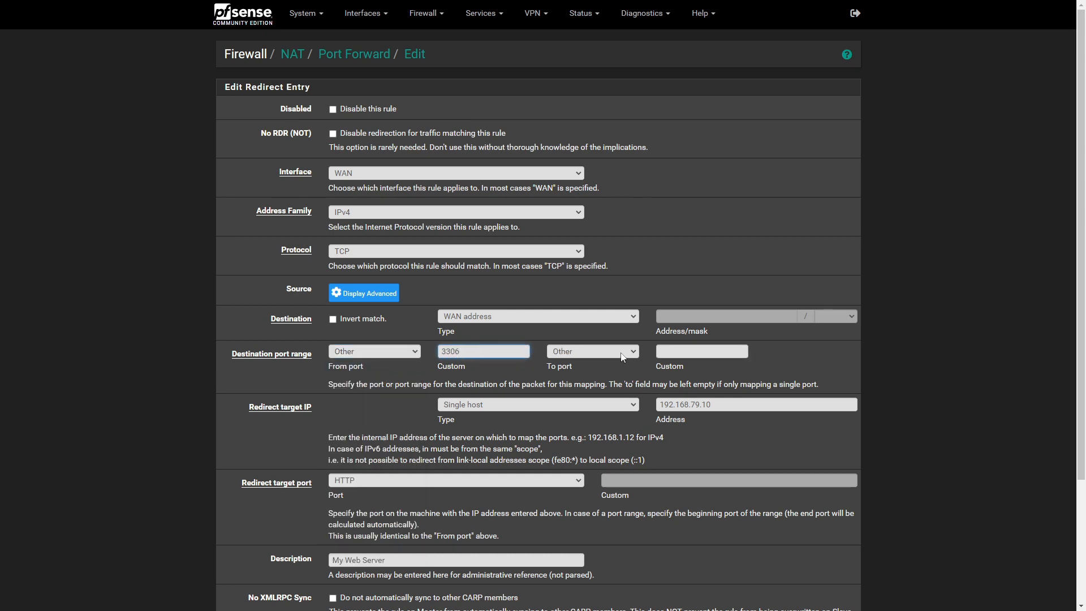
pyautogui.write('3306')
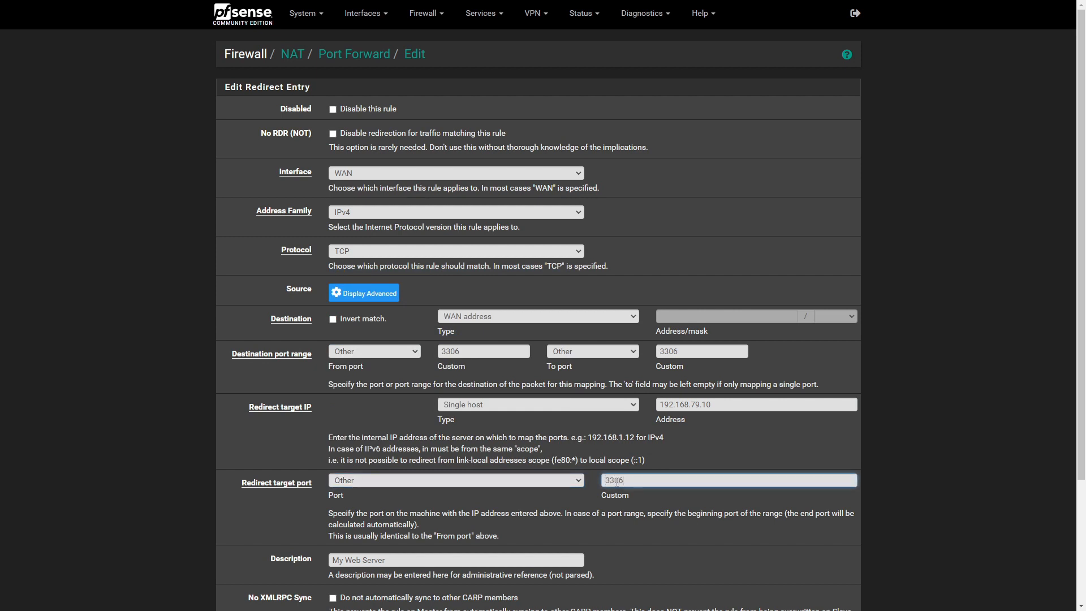
pyautogui.scroll(-3)
pyautogui.write('My mysql Server')
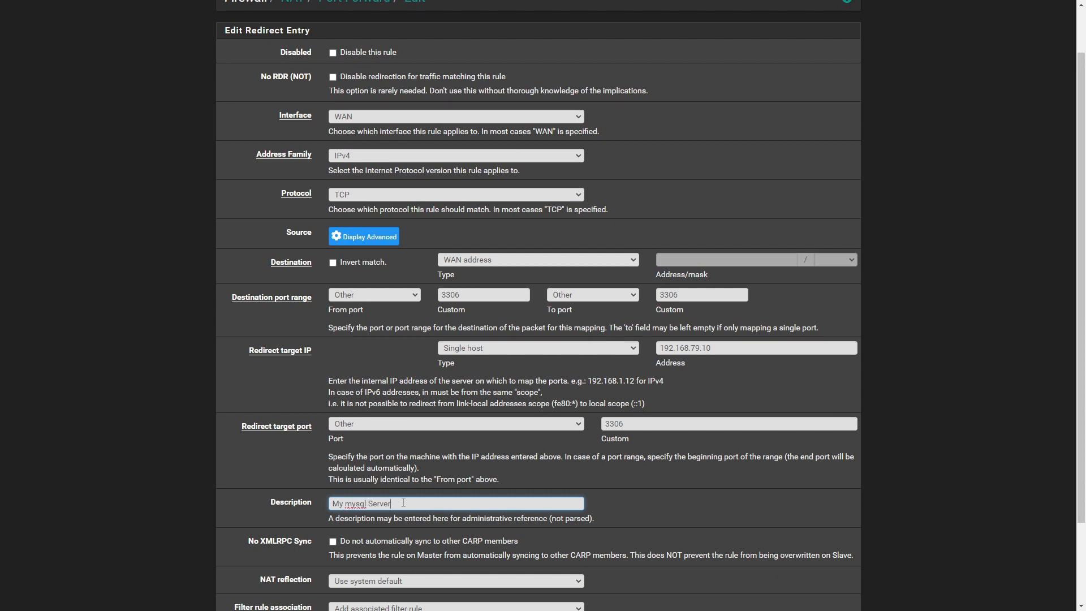
pyautogui.scroll(-3)
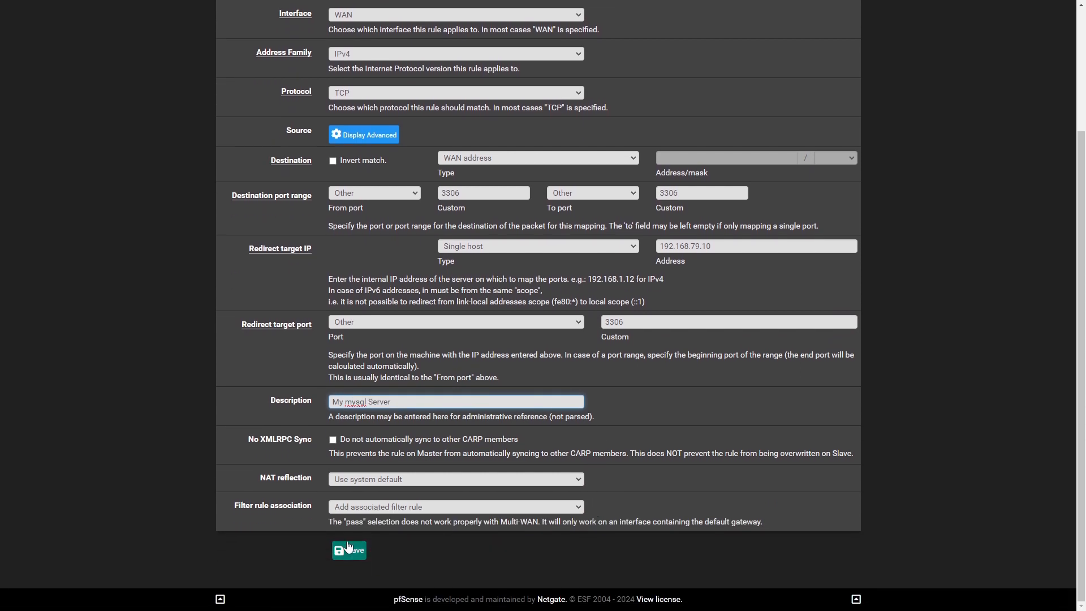
# - Save the My mysql Server rule and apply the NAT changes
pyautogui.click(348, 550)
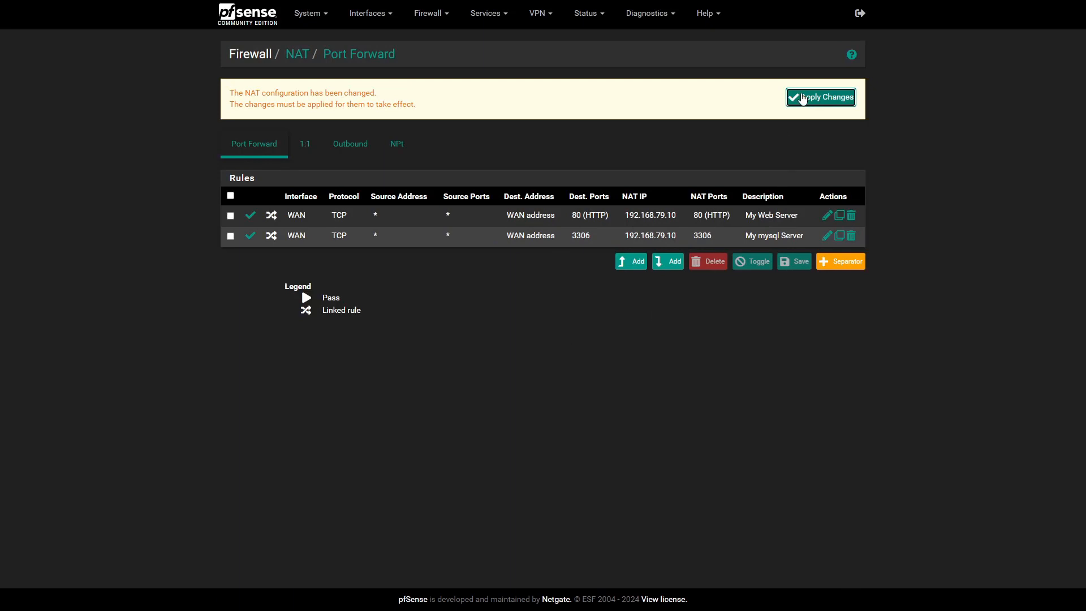
pyautogui.click(820, 97)
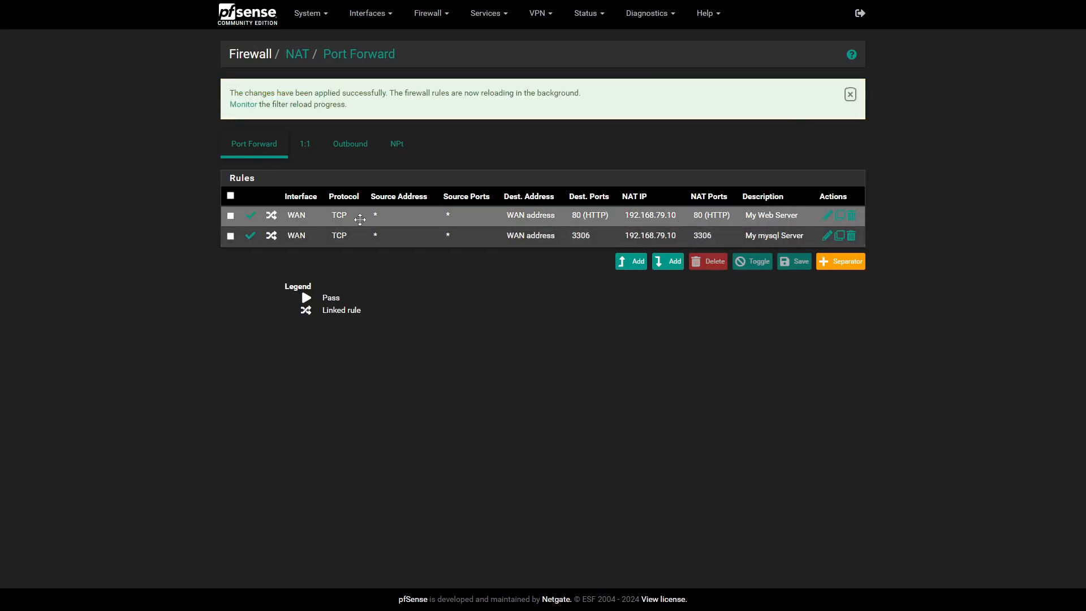
pyautogui.moveTo(584, 215)
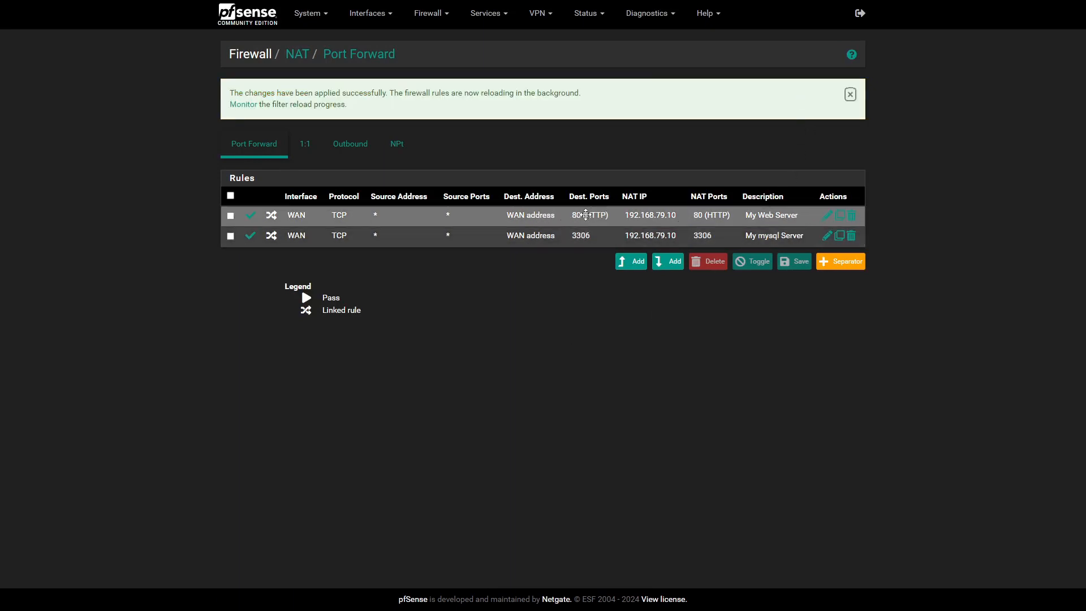
pyautogui.moveTo(653, 223)
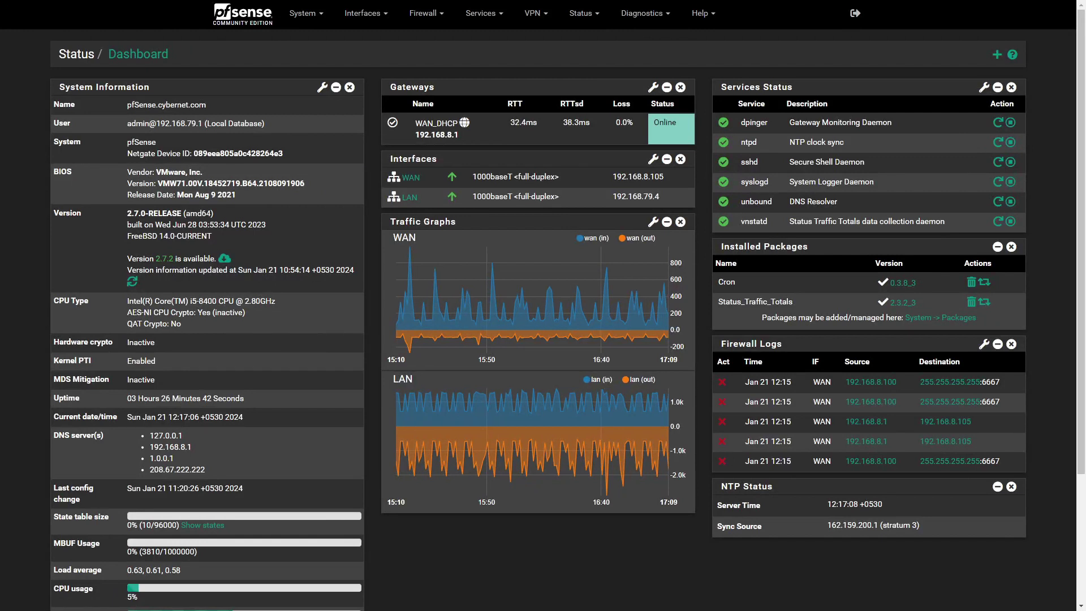
pyautogui.moveTo(375, 456)
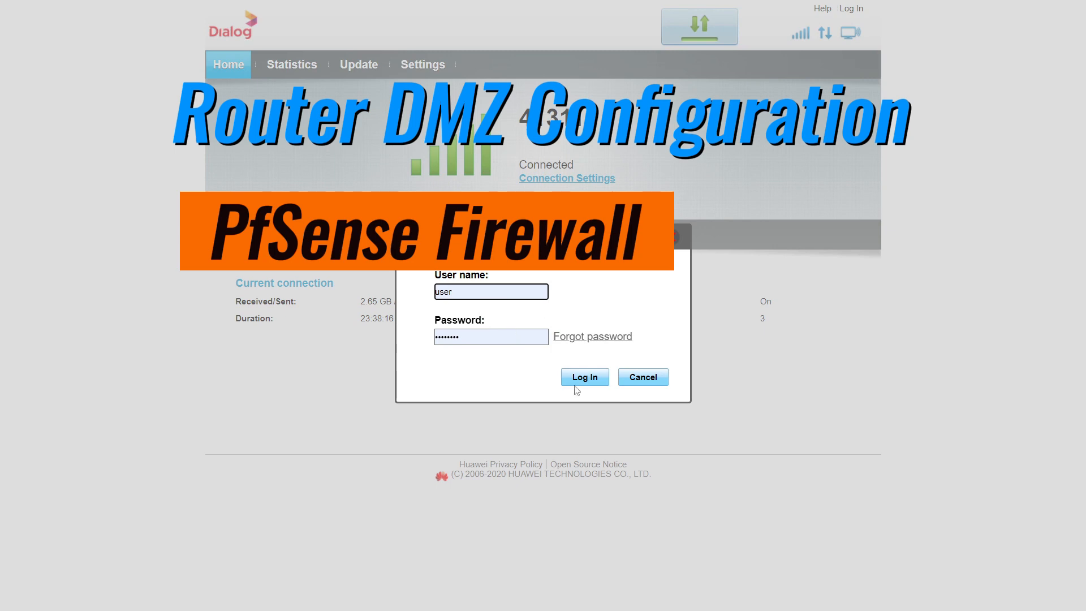
# - Log in to the Huawei router and go to Settings > Security > DMZ Settings
pyautogui.click(584, 377)
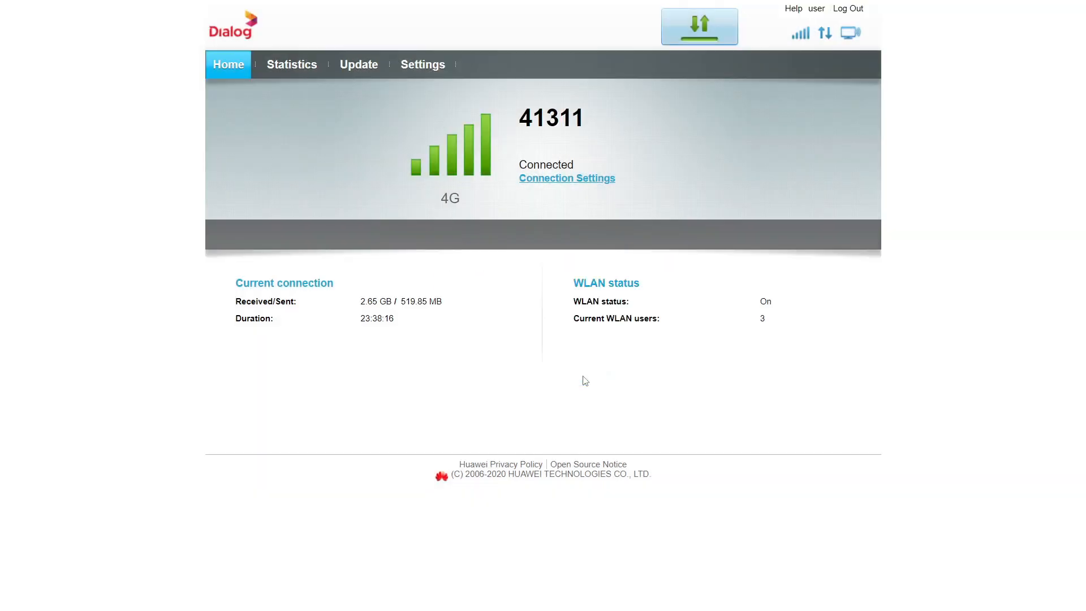
pyautogui.click(422, 64)
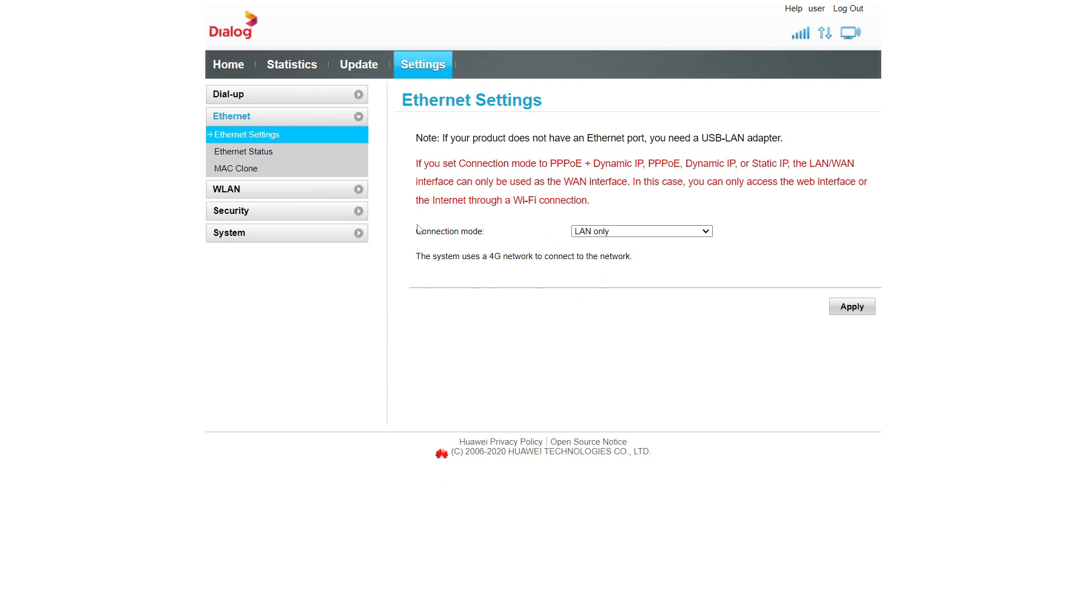
pyautogui.moveTo(264, 219)
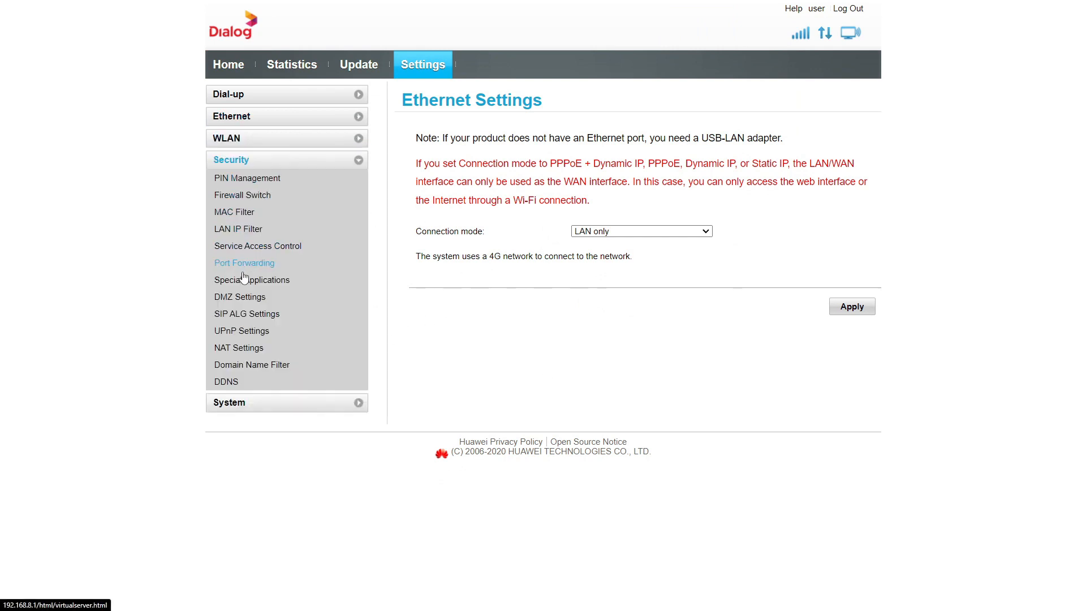
pyautogui.click(244, 262)
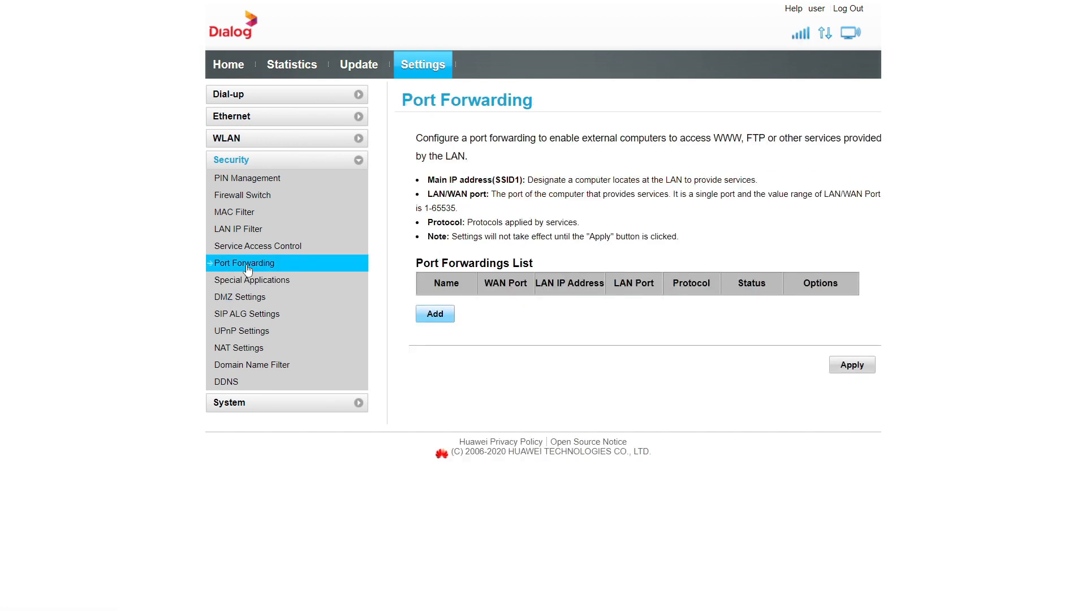
pyautogui.moveTo(248, 296)
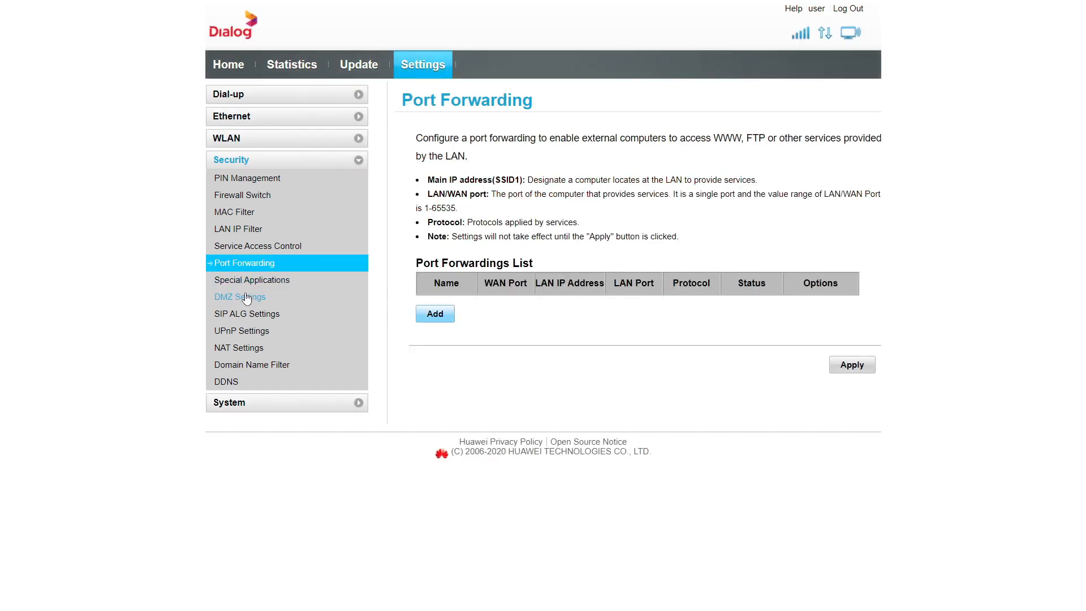
pyautogui.moveTo(243, 302)
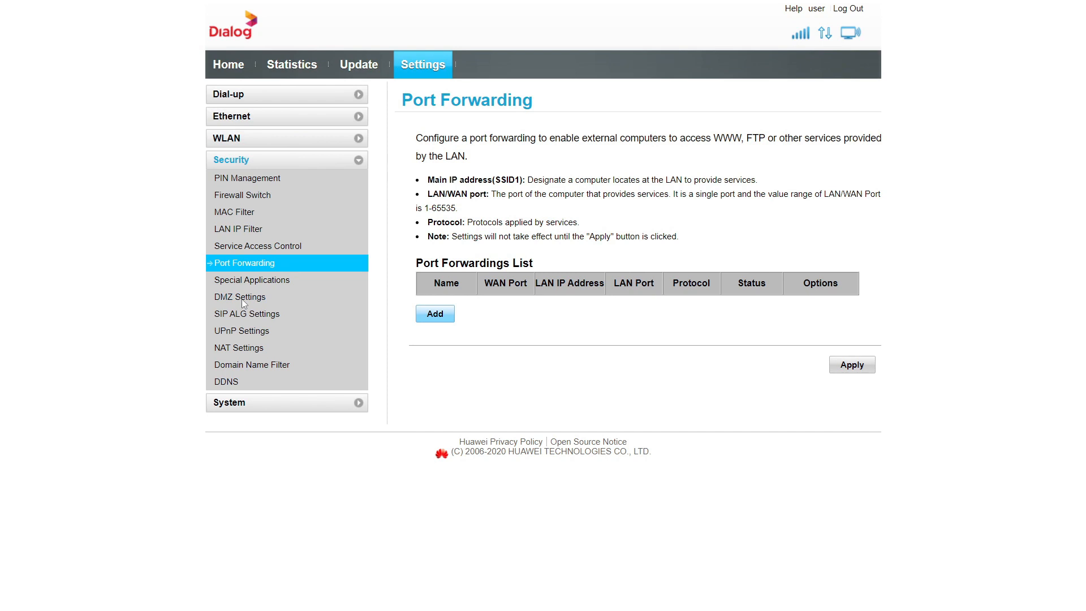
pyautogui.click(239, 296)
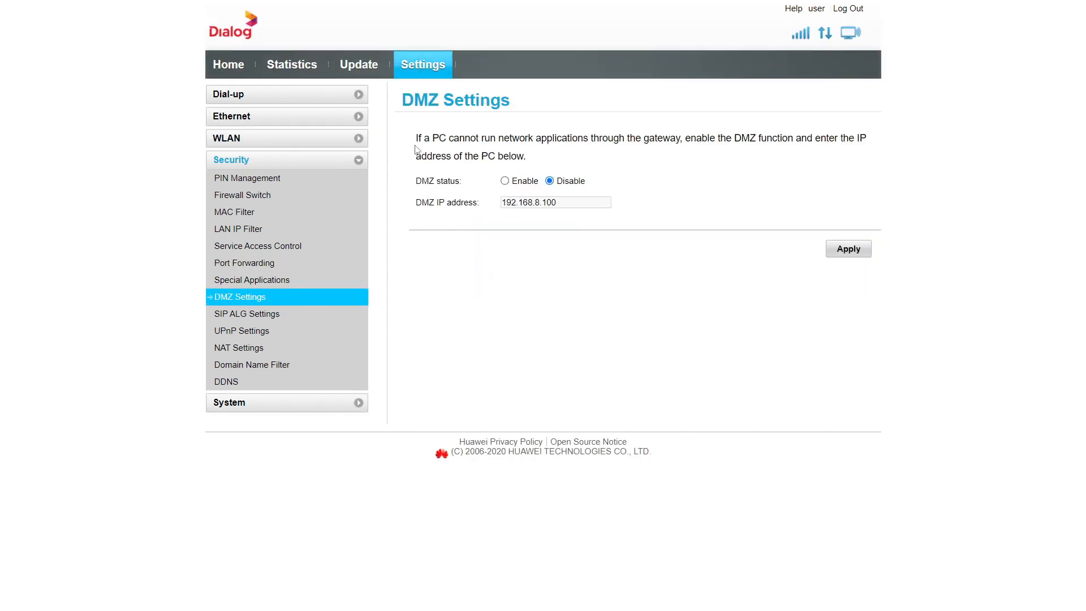
# - Enable the Huawei router's DMZ with IP address 192.168.8.105, apply, and dismiss the success note
pyautogui.click(504, 180)
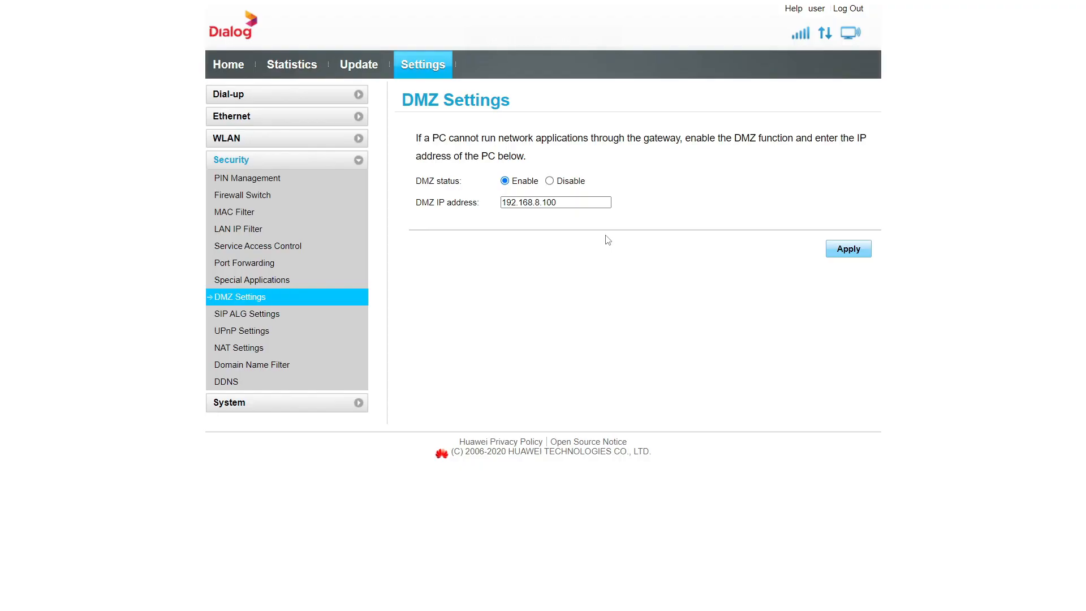
pyautogui.click(555, 202)
pyautogui.write('5')
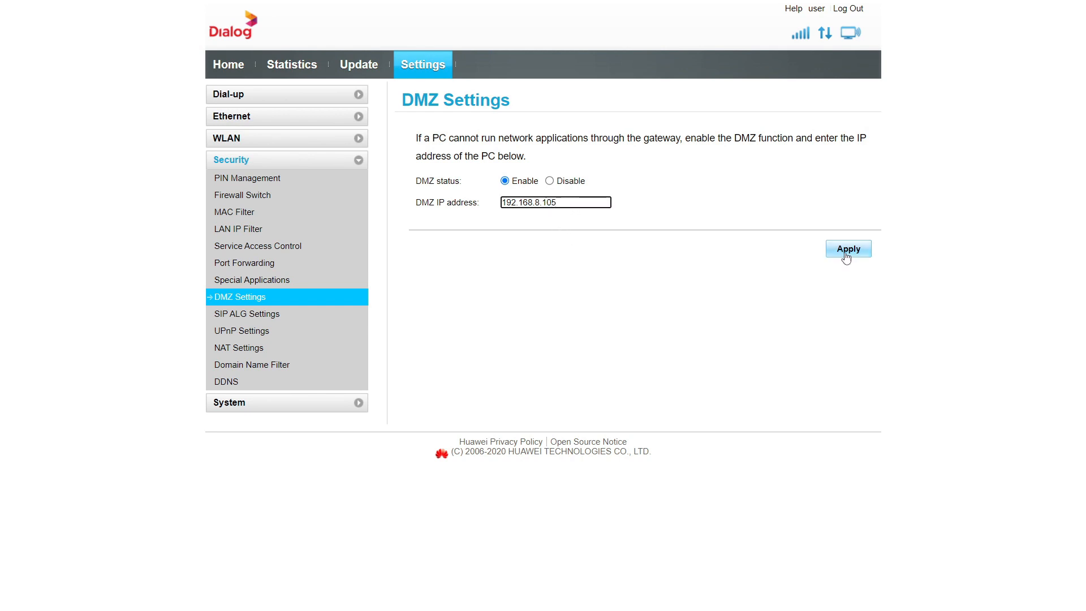
pyautogui.click(848, 249)
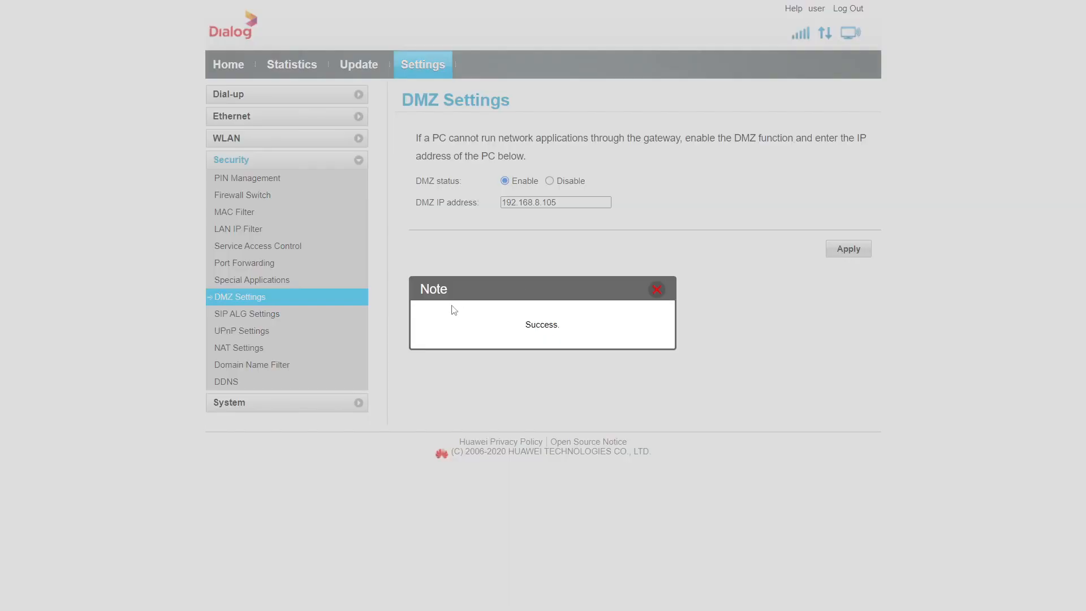
pyautogui.click(656, 289)
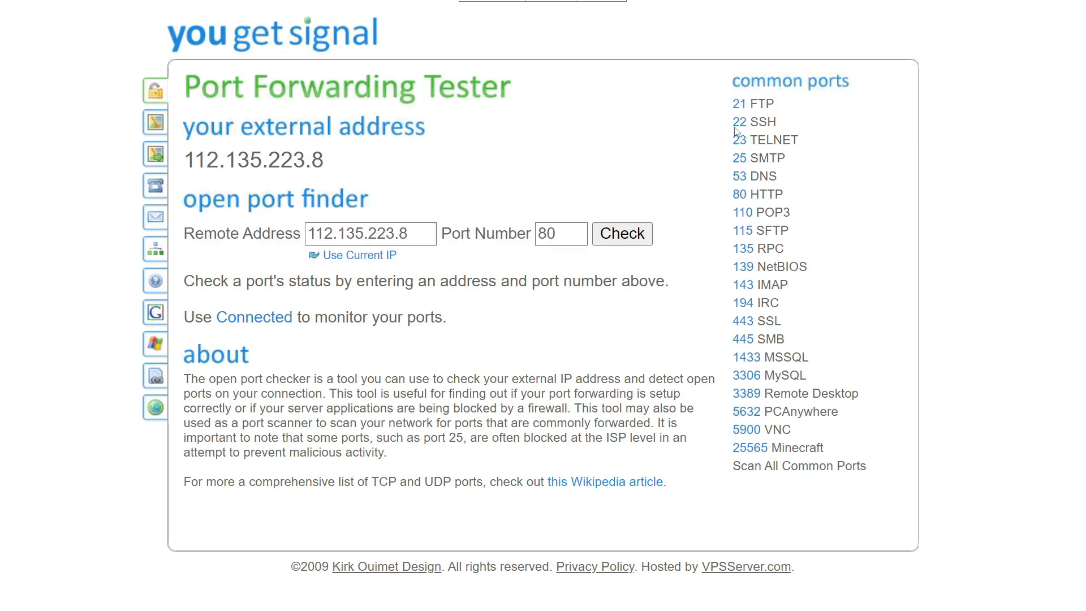
pyautogui.moveTo(736, 126)
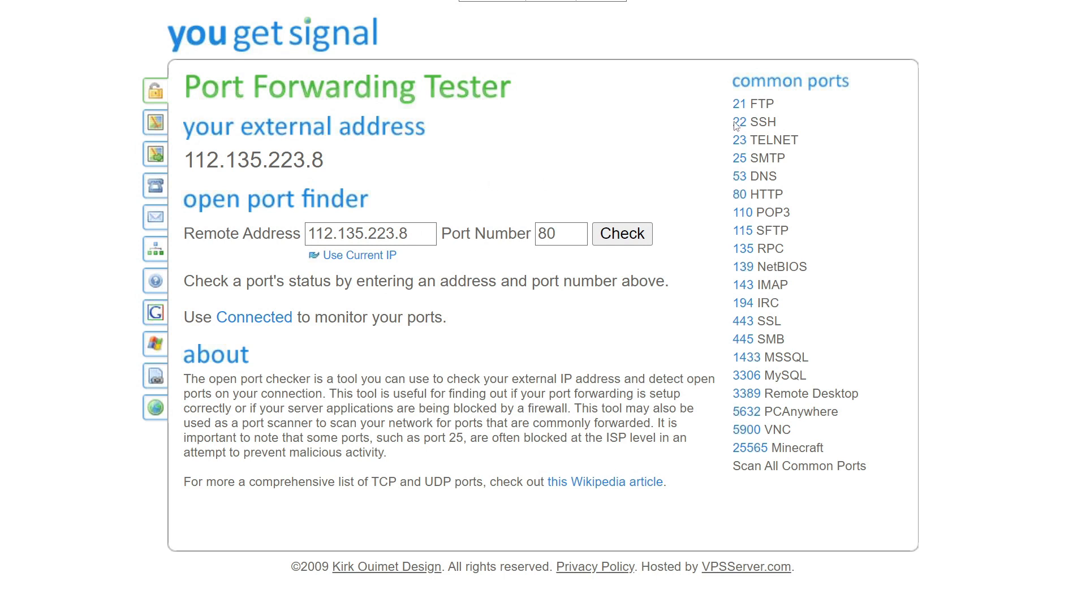
# - Test port 22 (SSH), which shows closed, then port 80 (HTTP), which shows open on 112.135.223.8
pyautogui.click(739, 122)
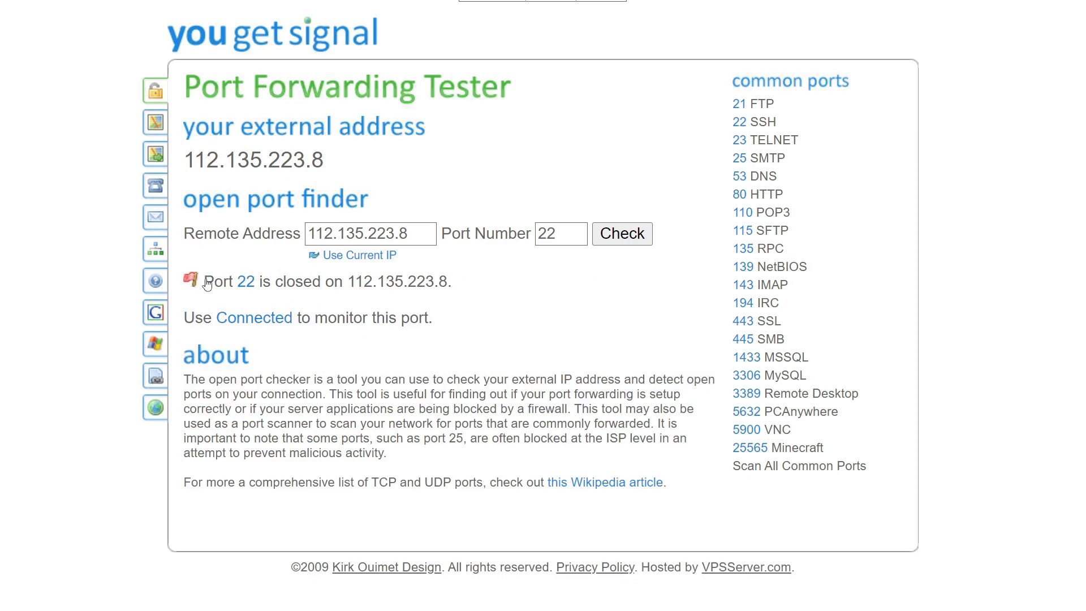
pyautogui.moveTo(619, 256)
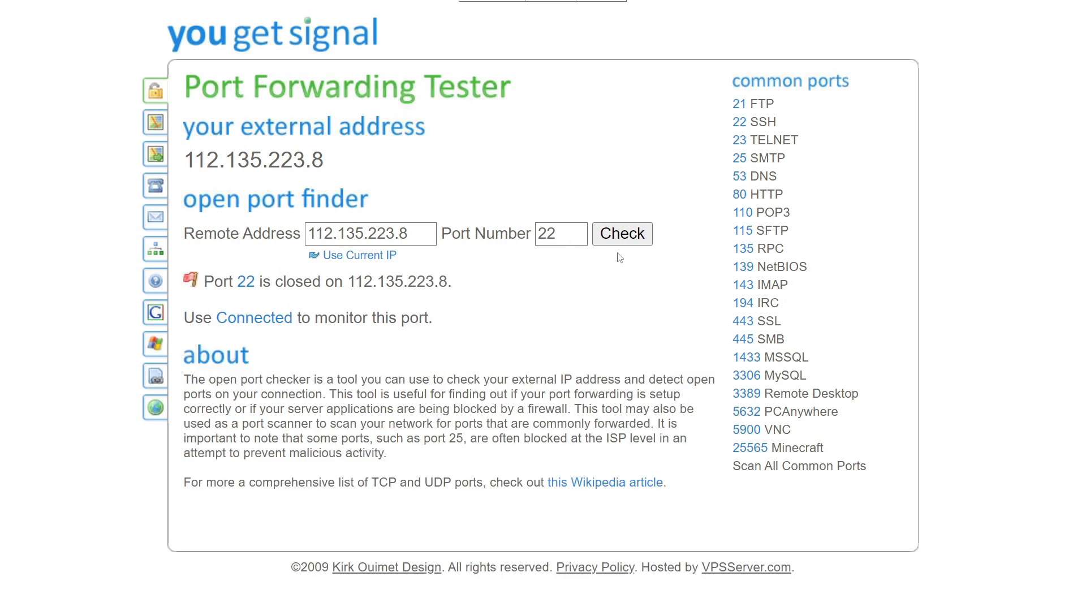
pyautogui.click(739, 194)
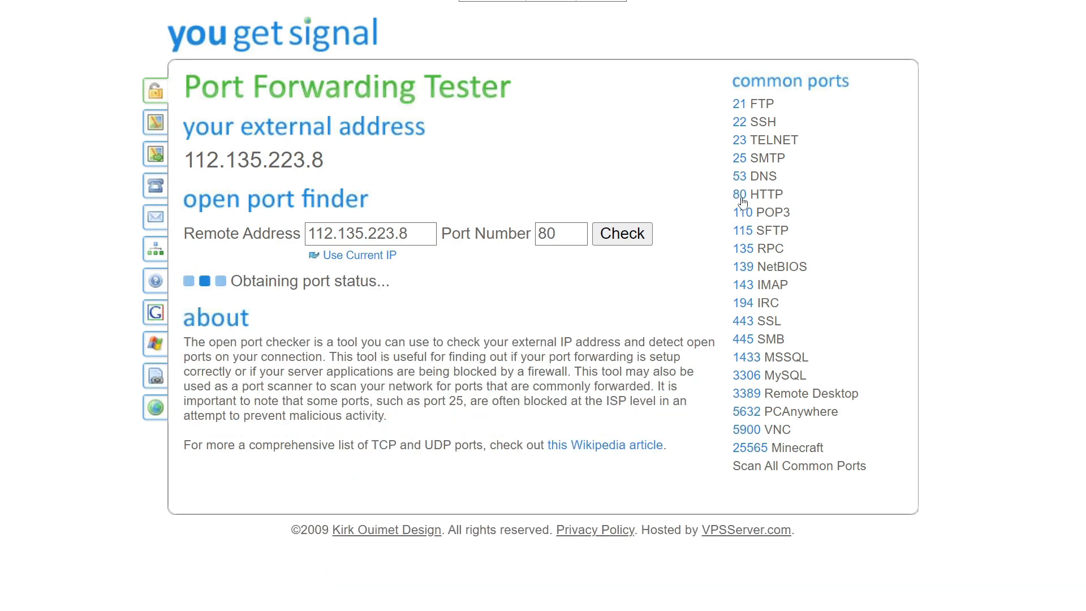
pyautogui.click(622, 234)
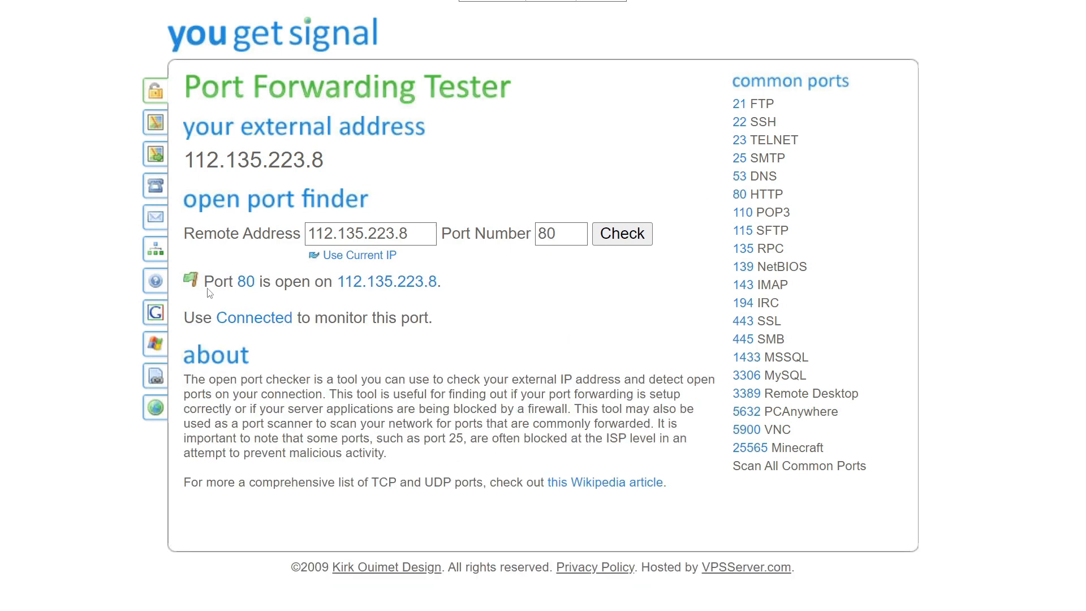
pyautogui.moveTo(464, 289)
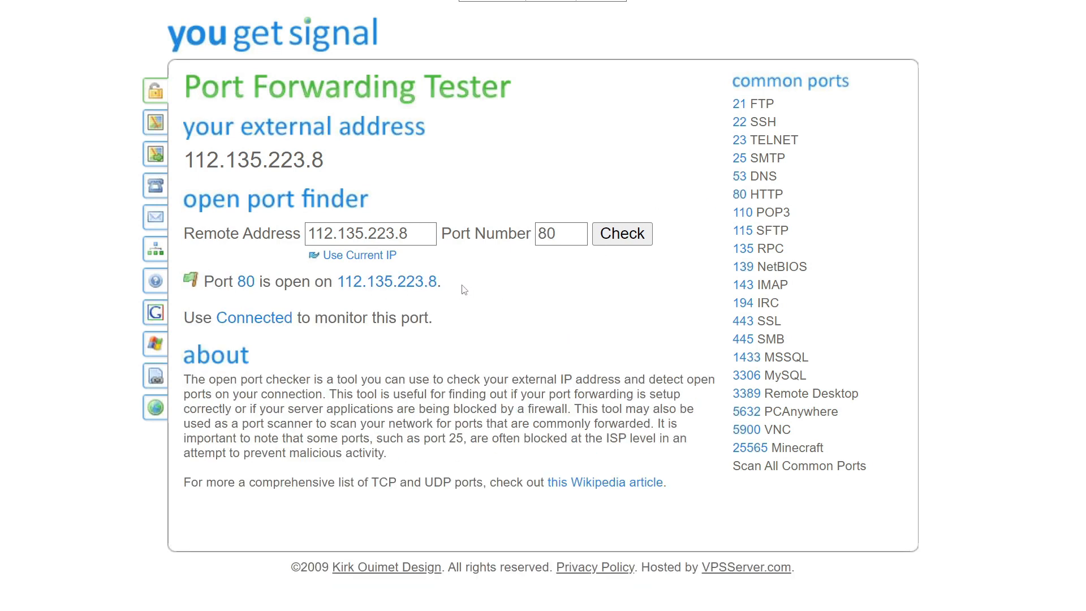